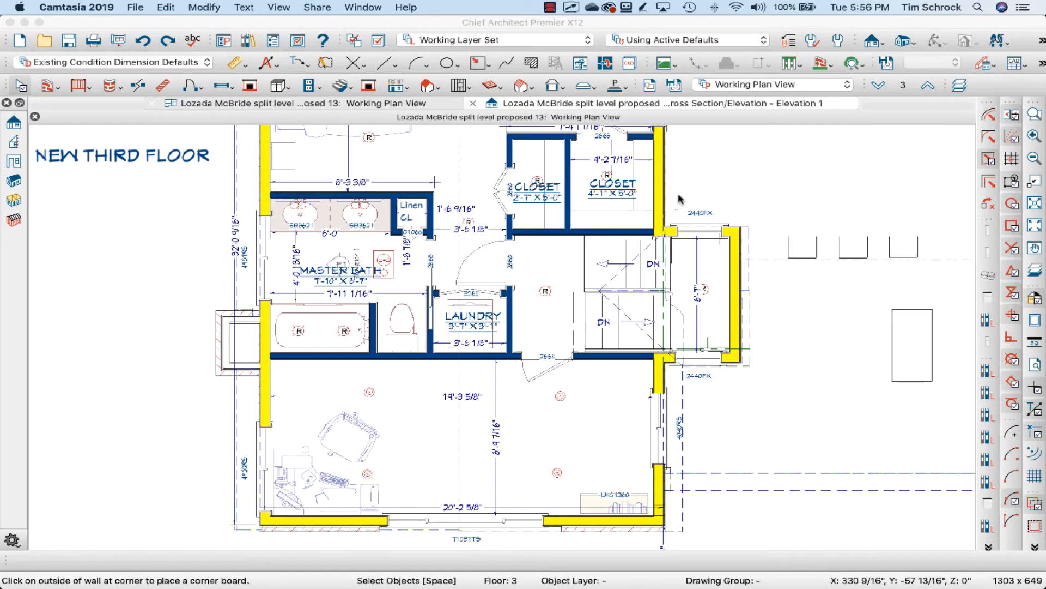
{"action": "mouse_move", "coordinate": [582, 438]}
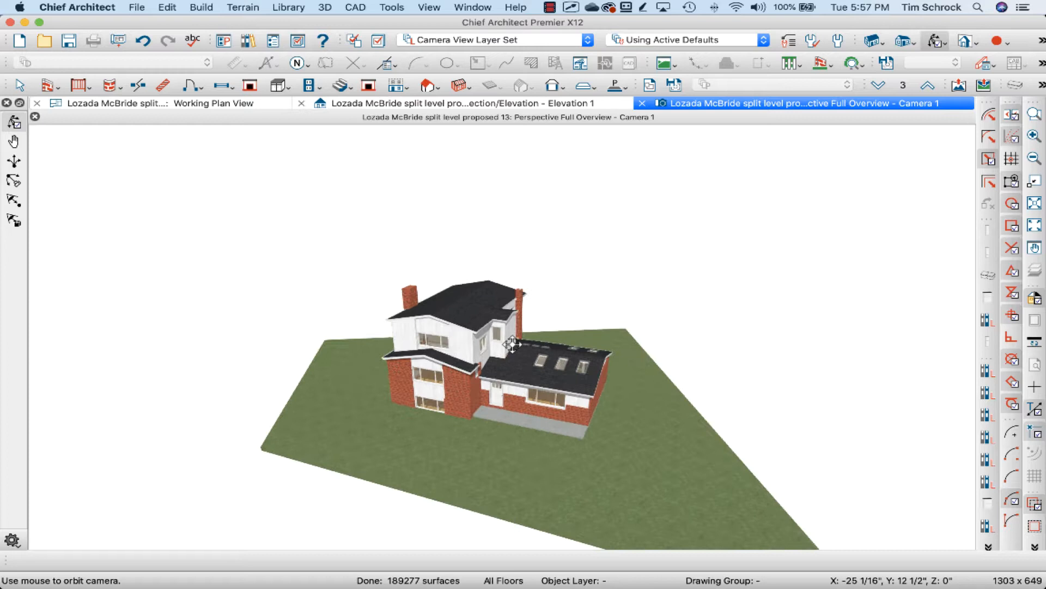
- Orbit the model, move down to the second floor and review the house's cross section elevation
{"action": "left_click_drag", "start_coordinate": [510, 343], "coordinate": [500, 400]}
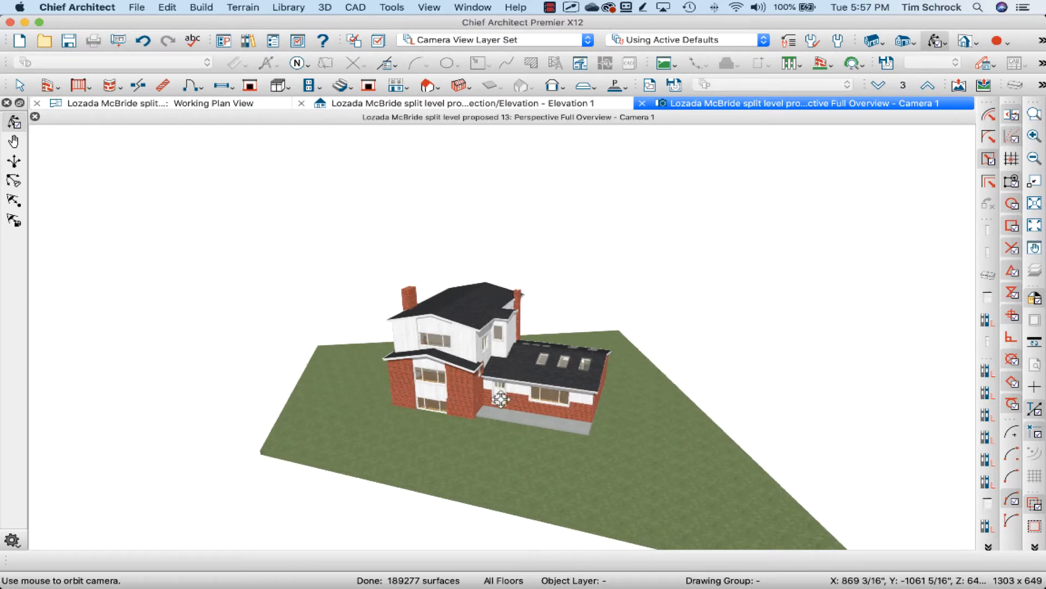
{"action": "mouse_move", "coordinate": [471, 401]}
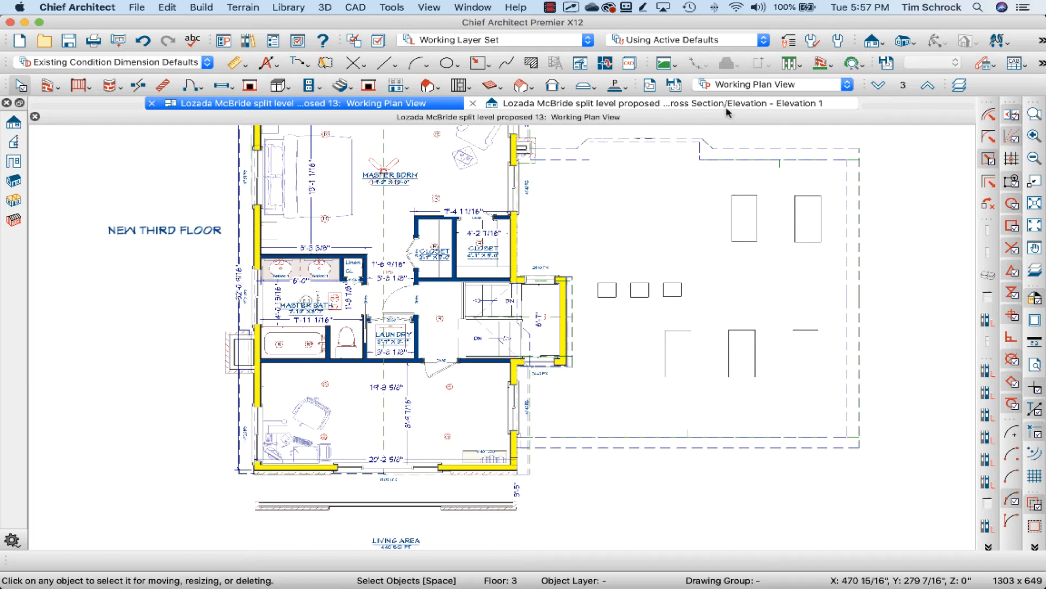
{"action": "left_click", "coordinate": [878, 85]}
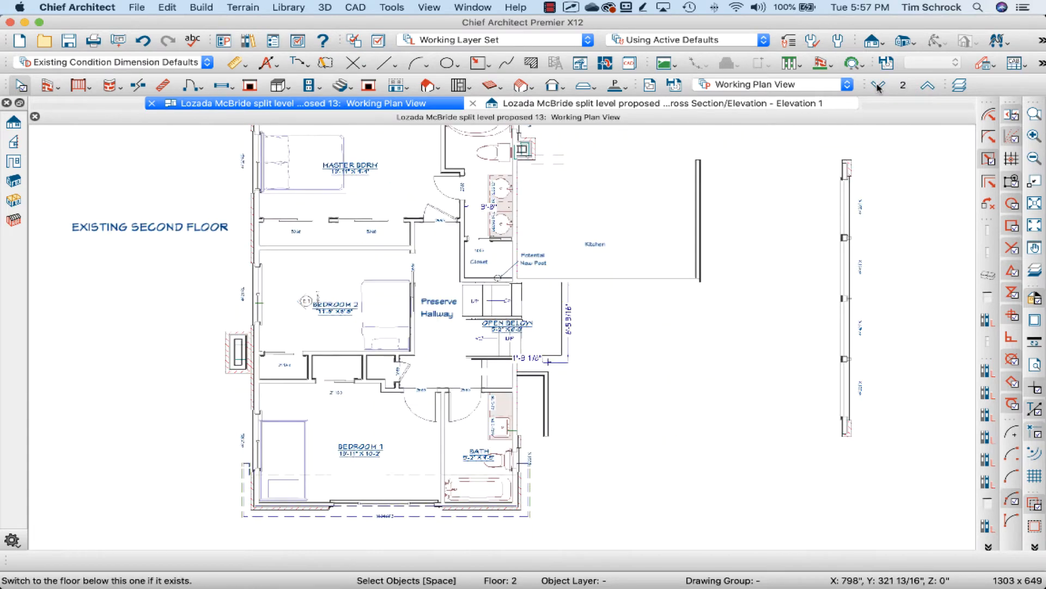
{"action": "left_click", "coordinate": [878, 85]}
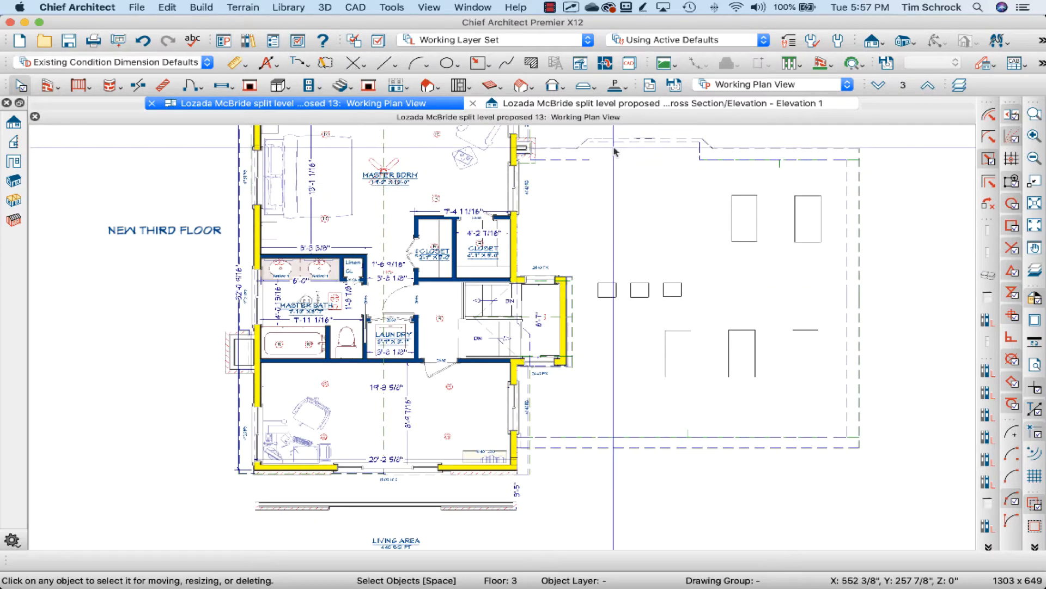
{"action": "left_click", "coordinate": [660, 102]}
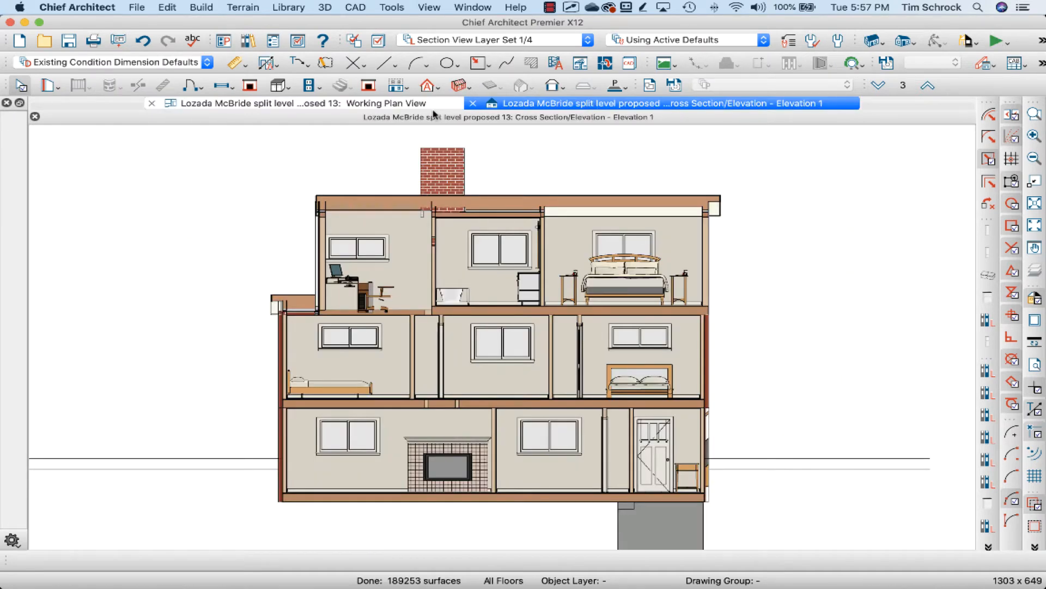
{"action": "left_click", "coordinate": [287, 104]}
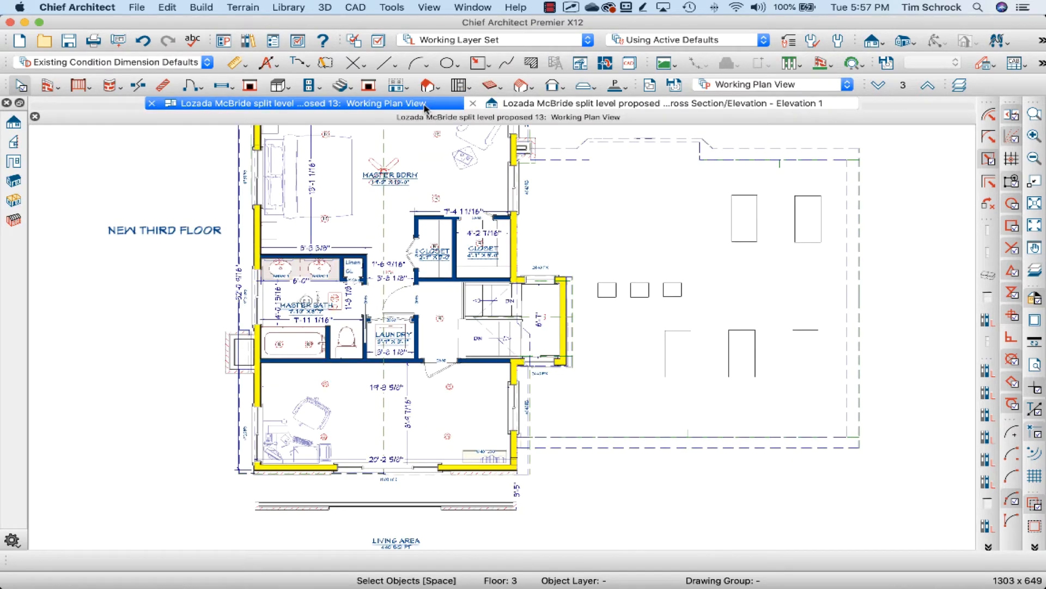
{"action": "mouse_move", "coordinate": [525, 348]}
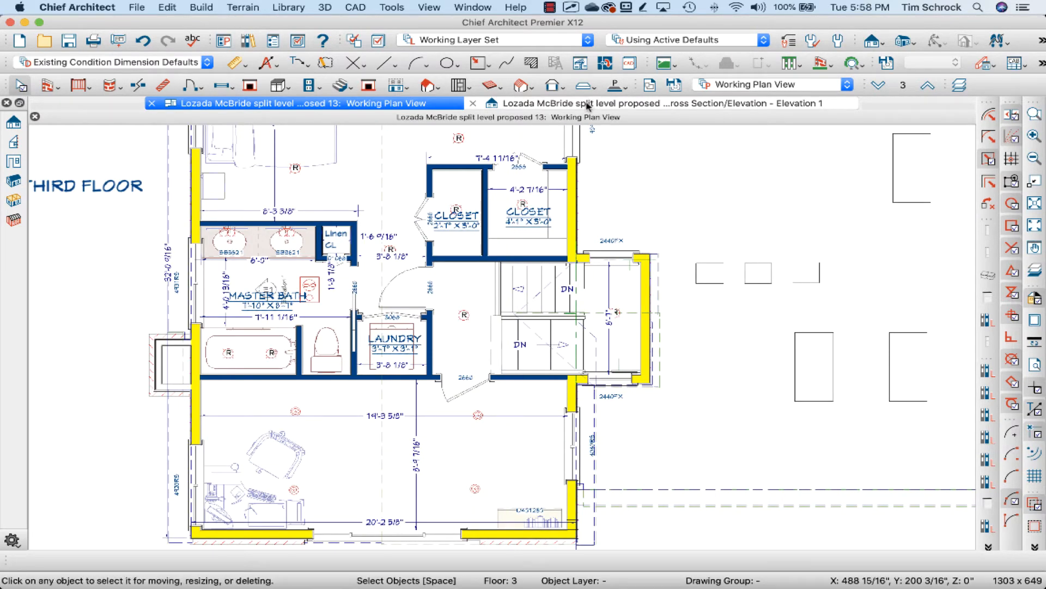
{"action": "left_click", "coordinate": [661, 103]}
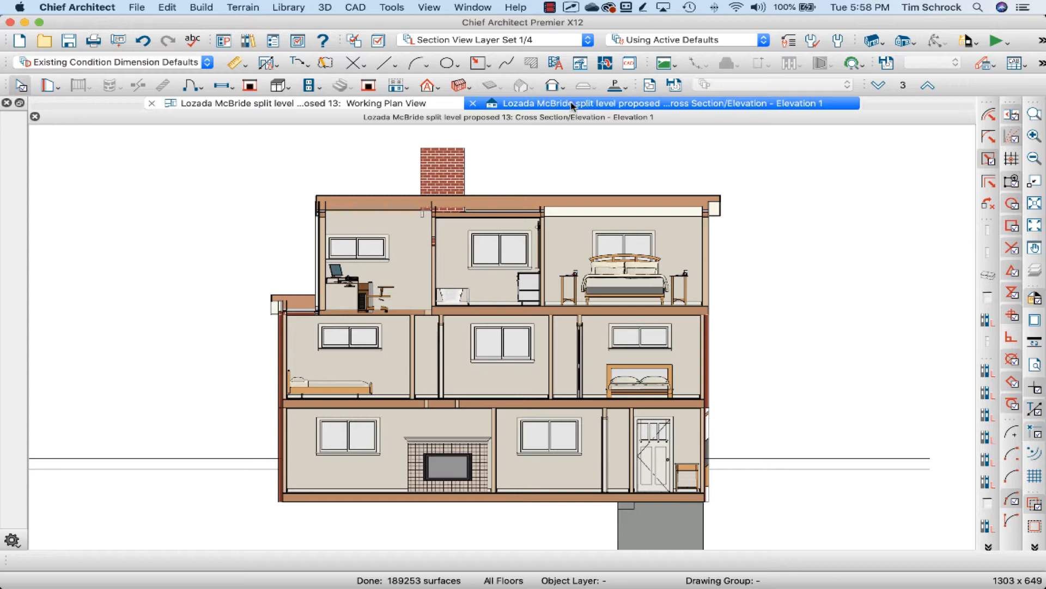
{"action": "mouse_move", "coordinate": [383, 324]}
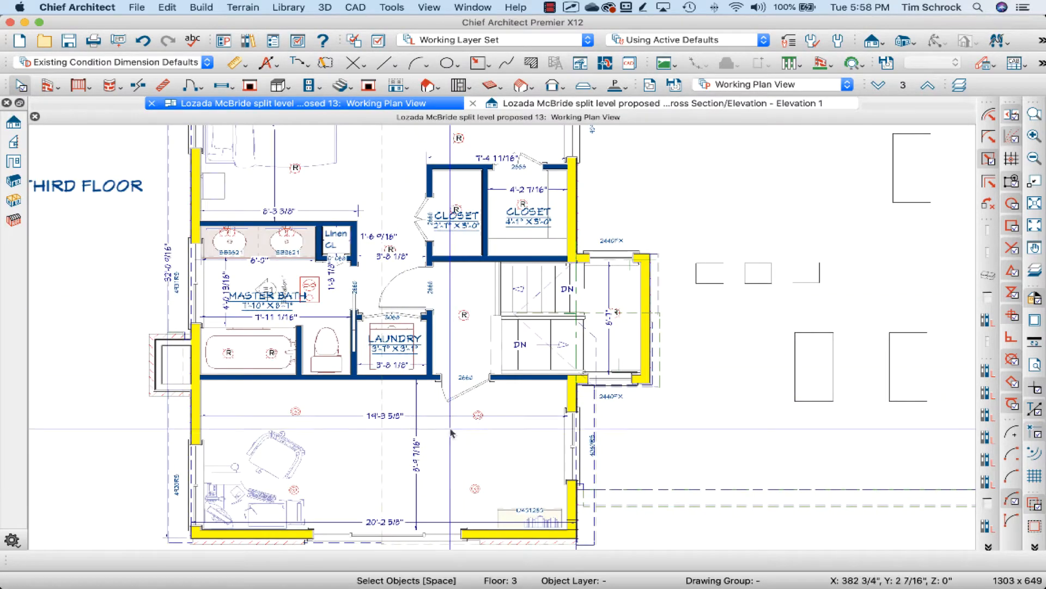
{"action": "left_click", "coordinate": [340, 186]}
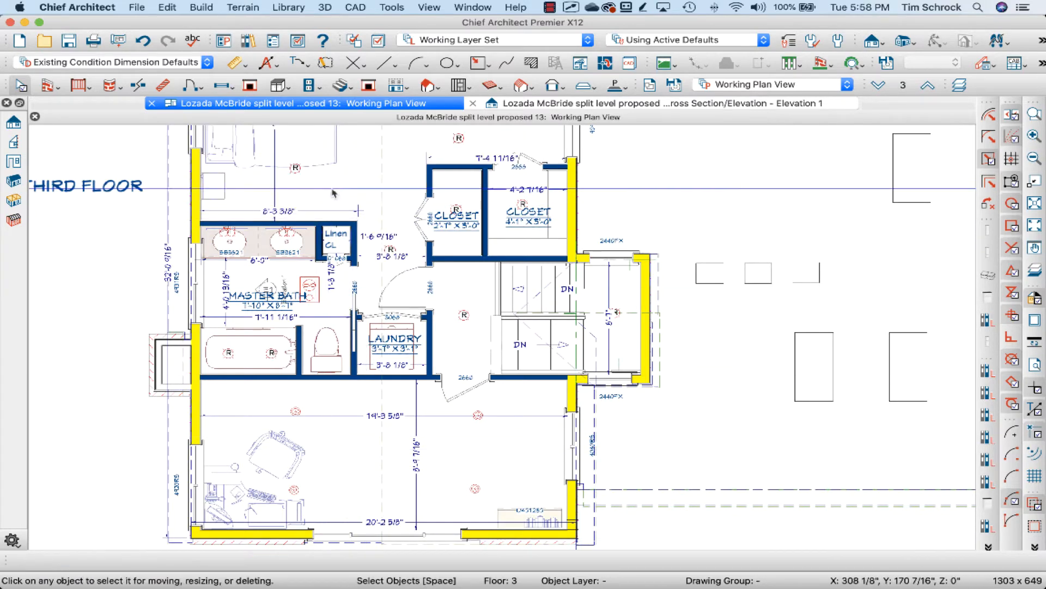
{"action": "mouse_move", "coordinate": [345, 459]}
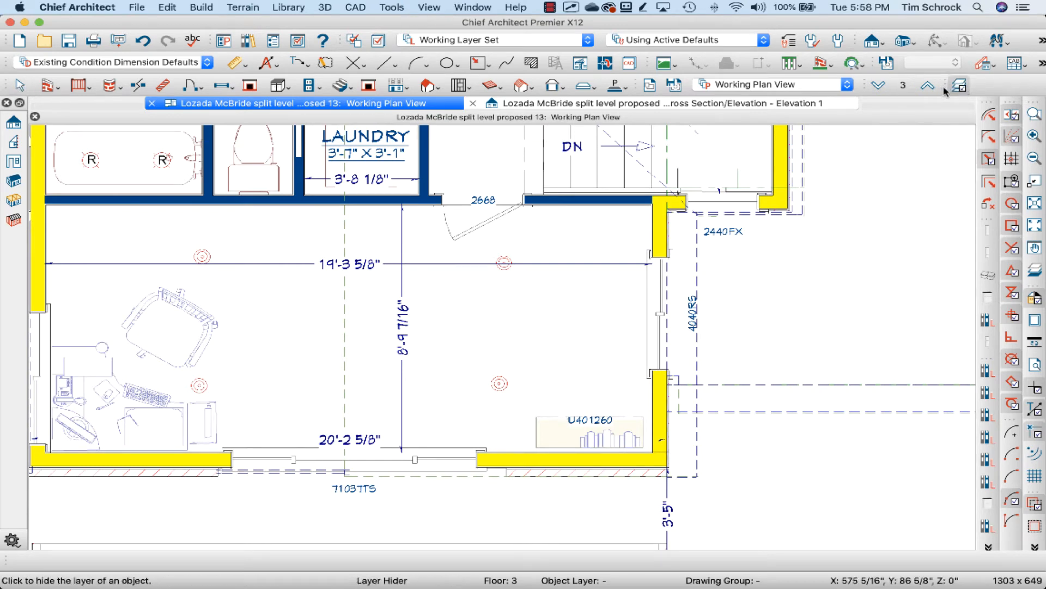
{"action": "mouse_move", "coordinate": [958, 85]}
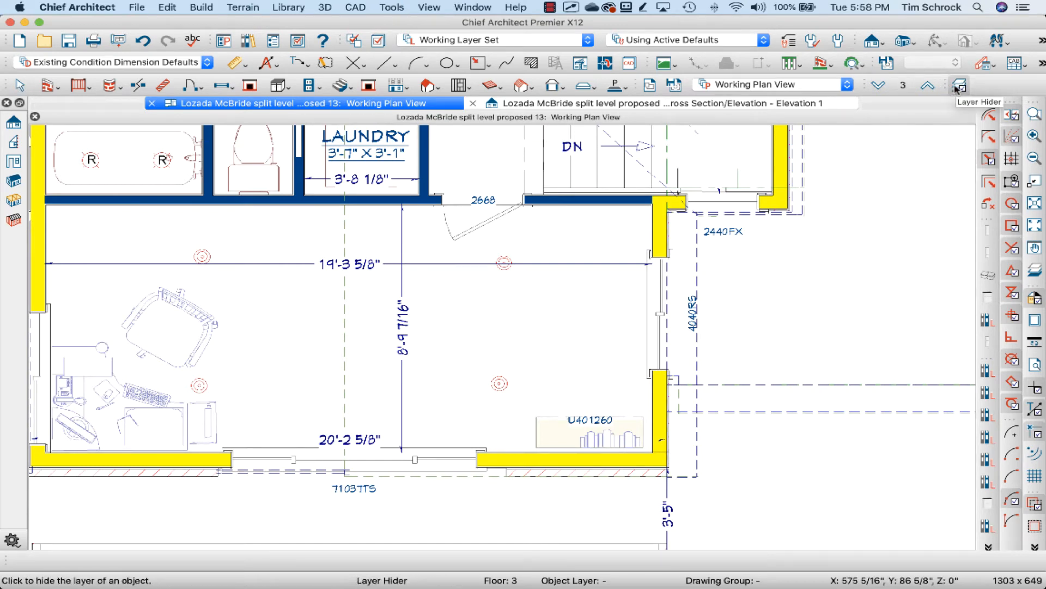
- Keep the stair landing warning enabled and bring up the layer display options via Layer Hider
{"action": "left_click", "coordinate": [392, 8]}
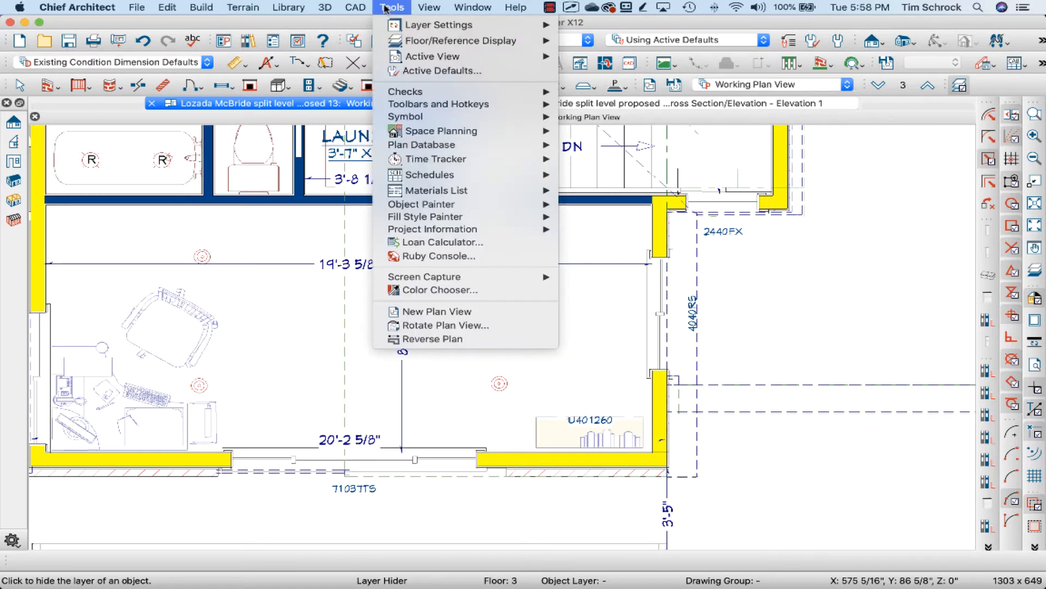
{"action": "mouse_move", "coordinate": [440, 25]}
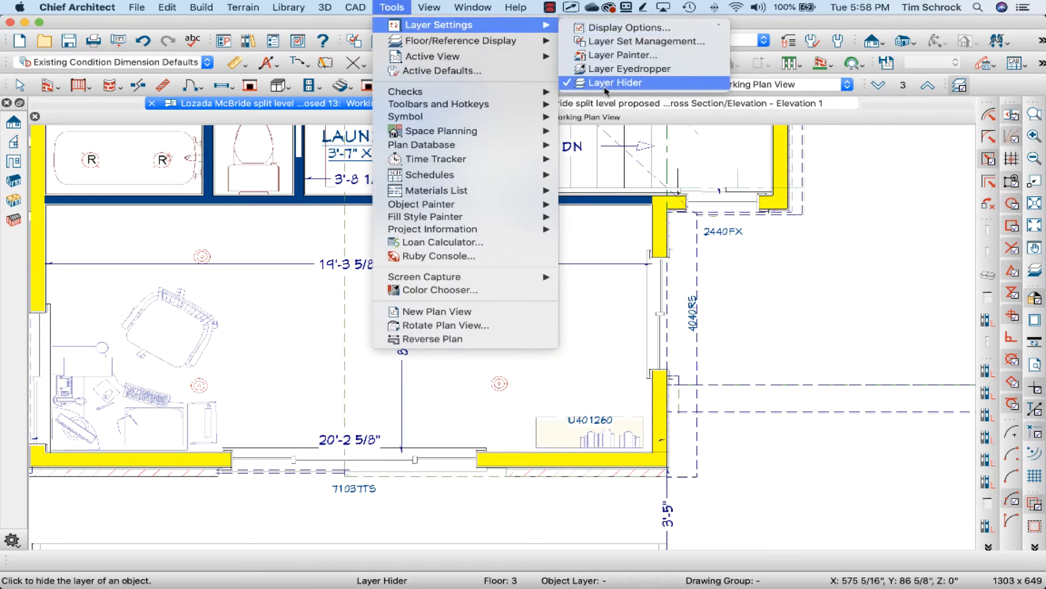
{"action": "left_click", "coordinate": [610, 82]}
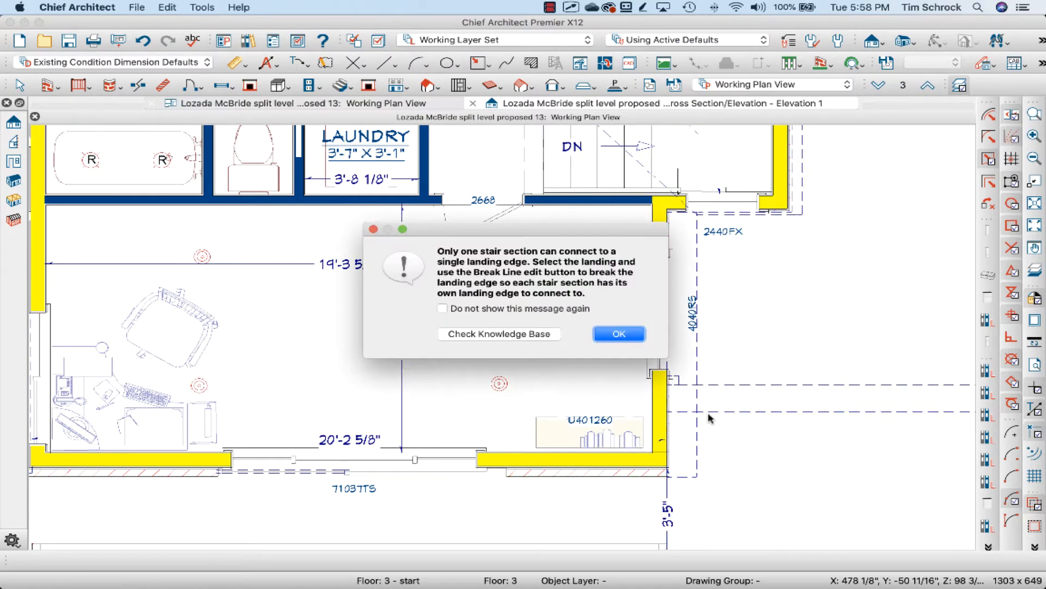
{"action": "mouse_move", "coordinate": [510, 309]}
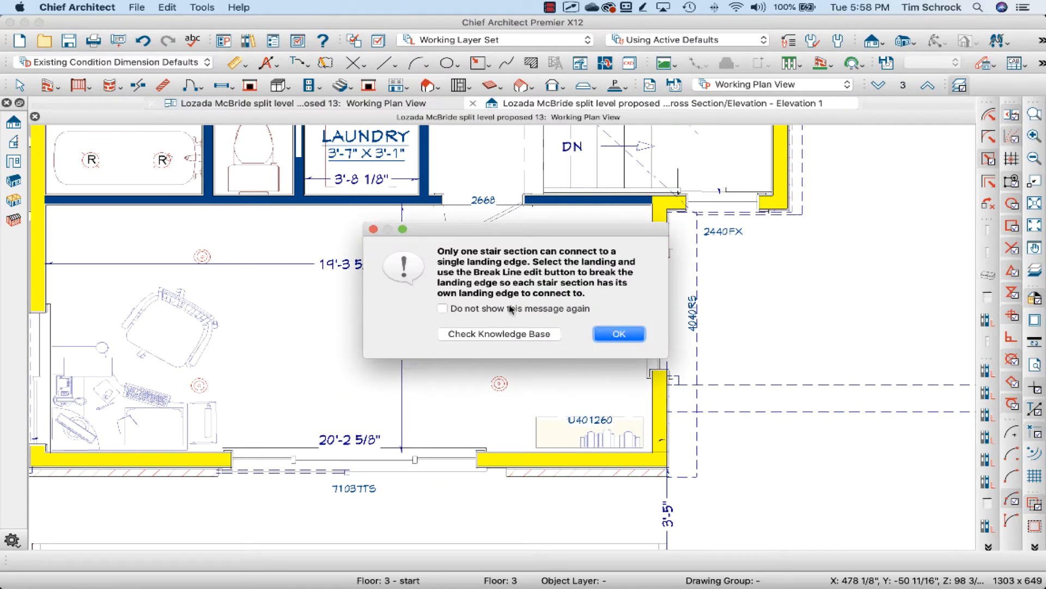
{"action": "left_click", "coordinate": [442, 309]}
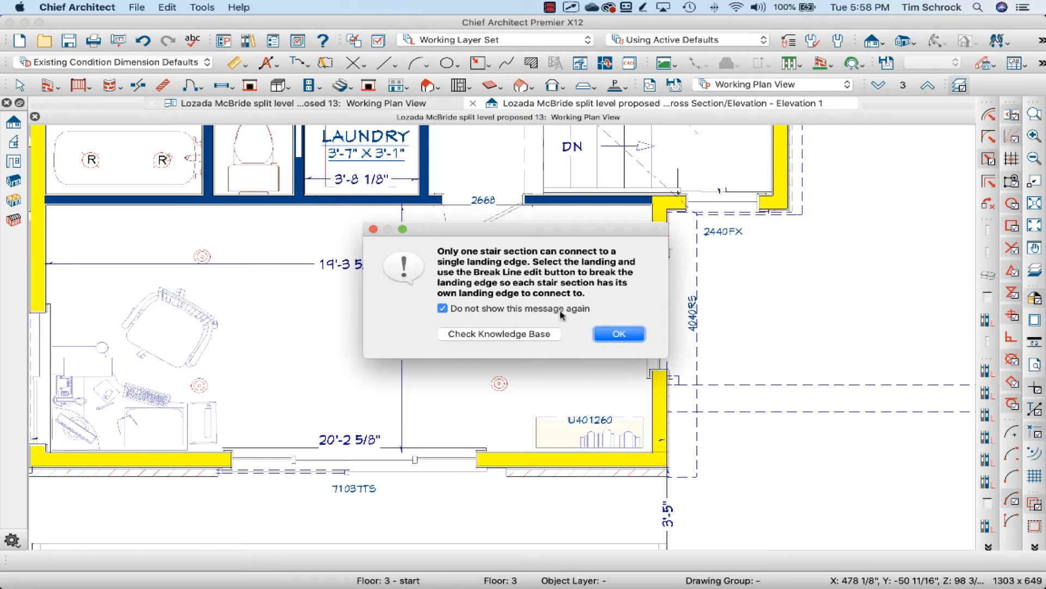
{"action": "left_click", "coordinate": [442, 309]}
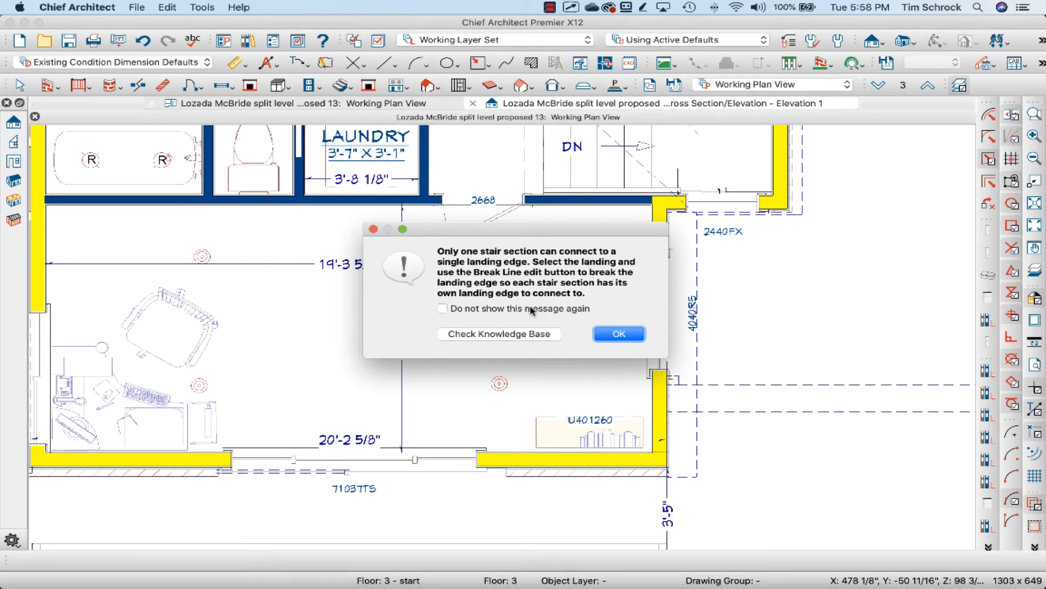
{"action": "mouse_move", "coordinate": [530, 312]}
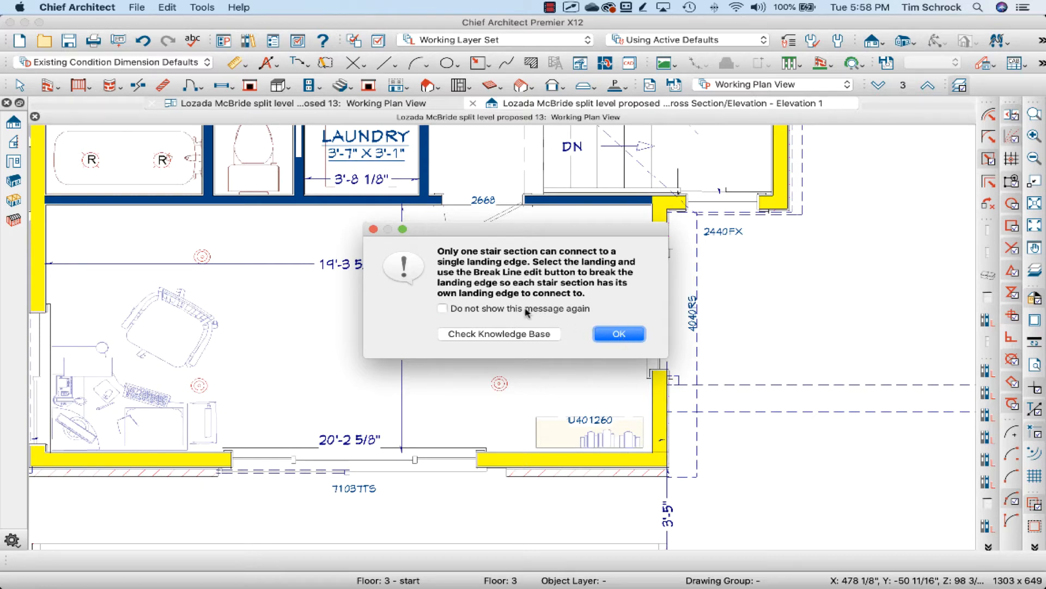
{"action": "left_click", "coordinate": [618, 333]}
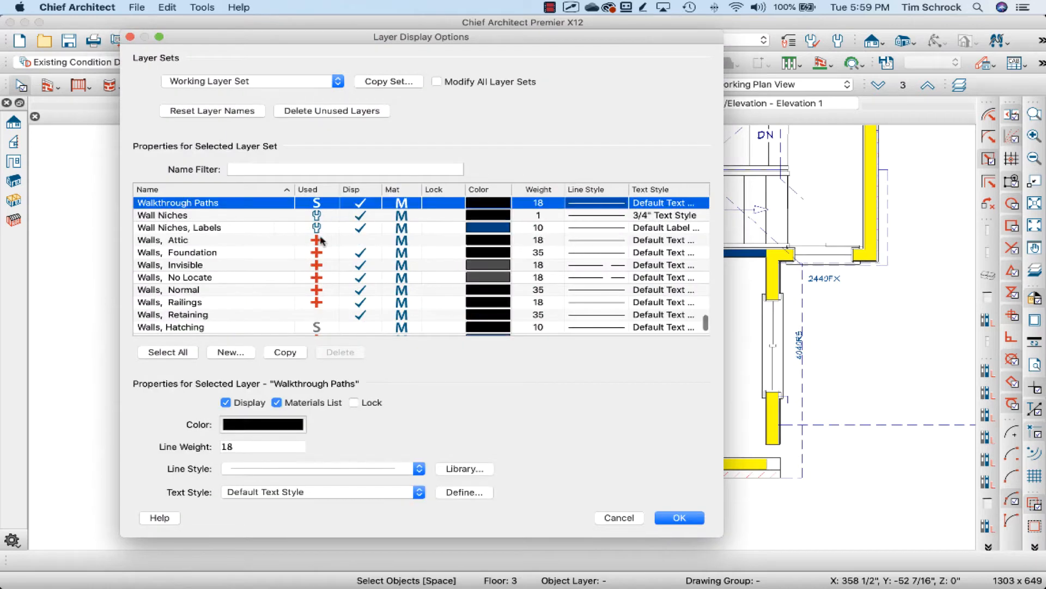
- Confirm the layer display options so furniture and dimension layers are hidden
{"action": "left_click", "coordinate": [679, 516]}
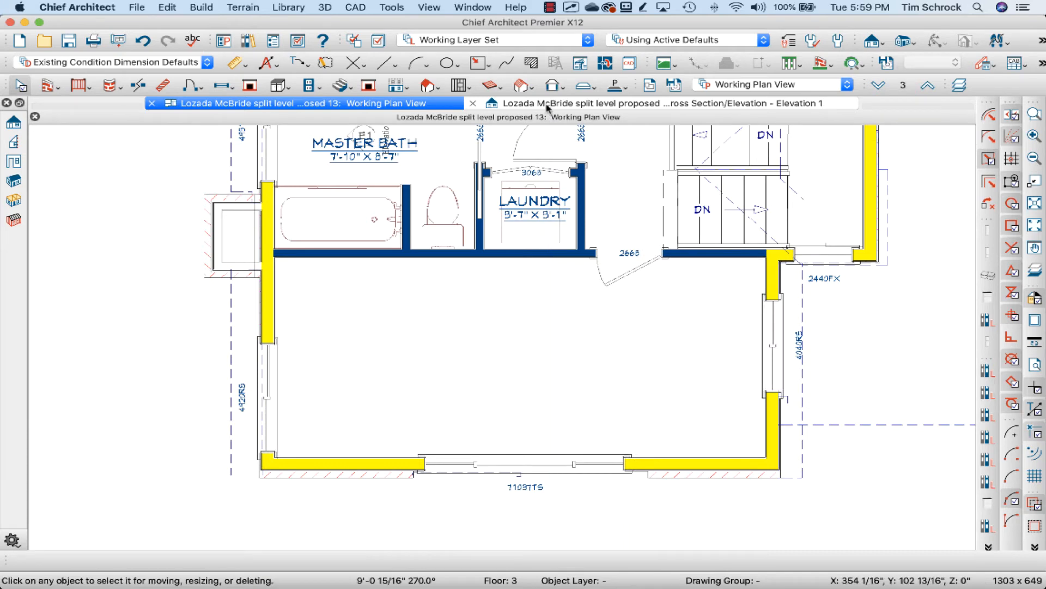
{"action": "left_click", "coordinate": [654, 102]}
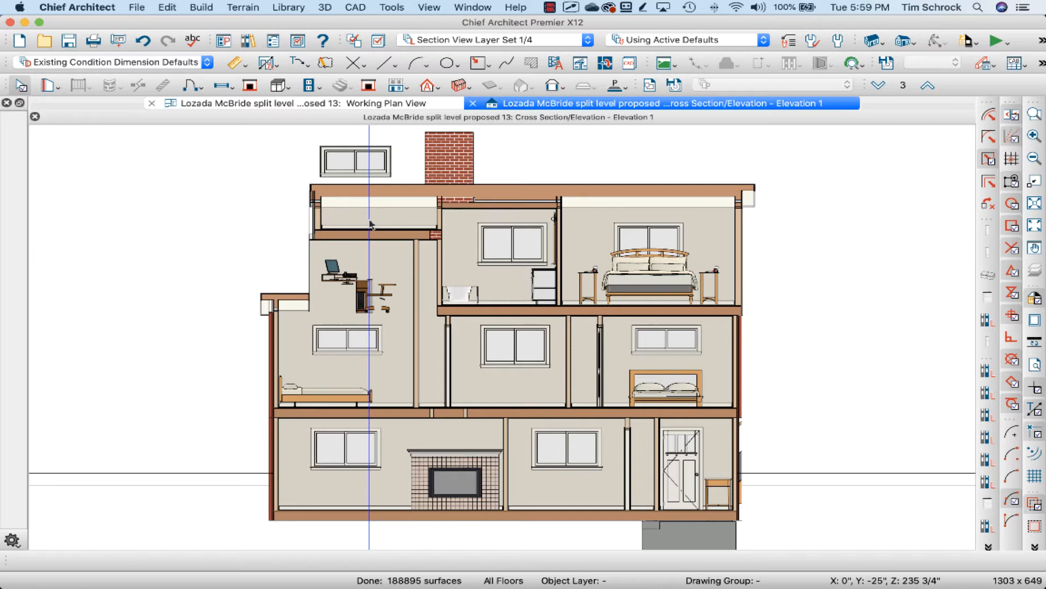
{"action": "left_click", "coordinate": [287, 103]}
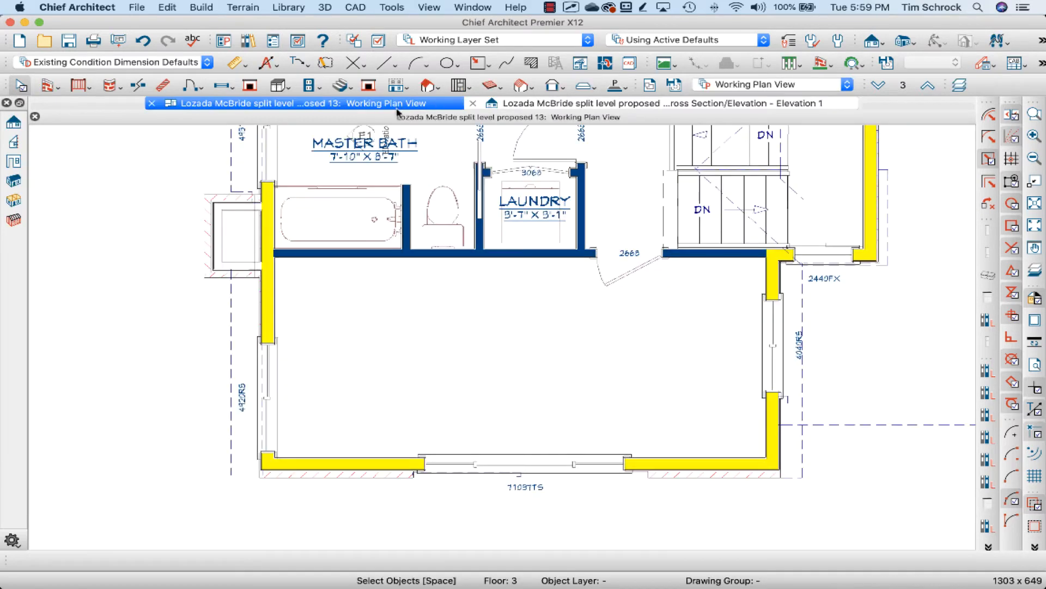
{"action": "left_click", "coordinate": [661, 102]}
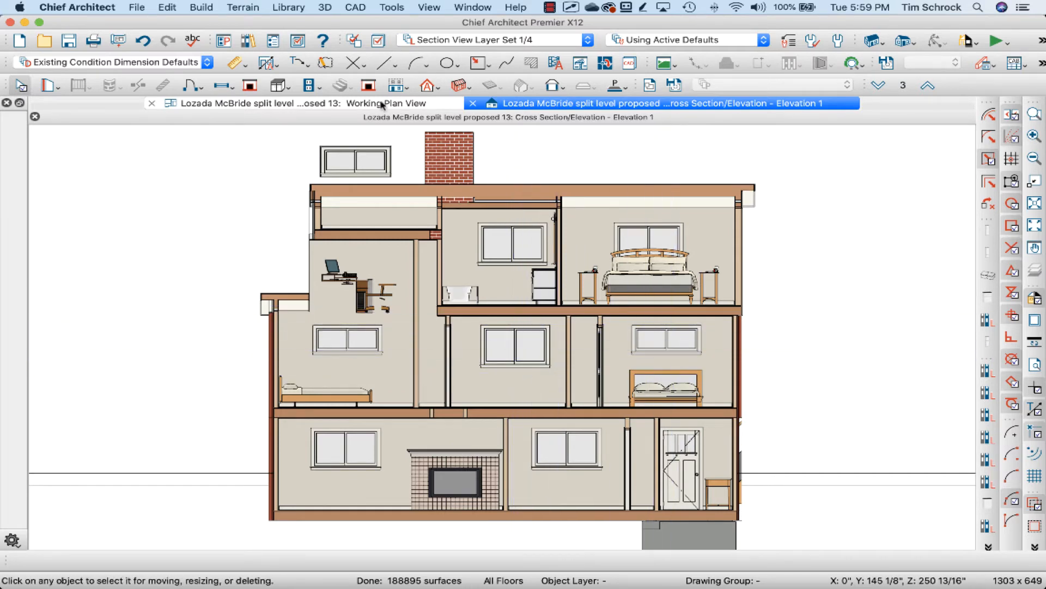
{"action": "left_click", "coordinate": [280, 102]}
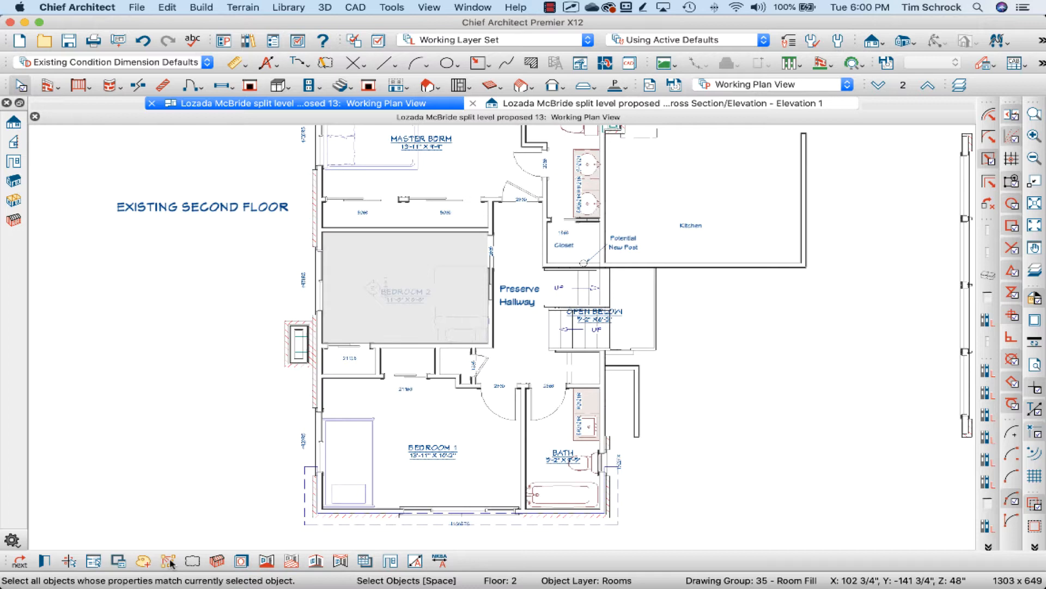
- Match Bedroom 2's ceiling and floor elevations, then bring up Bedroom 1's room specification
{"action": "left_click", "coordinate": [168, 561]}
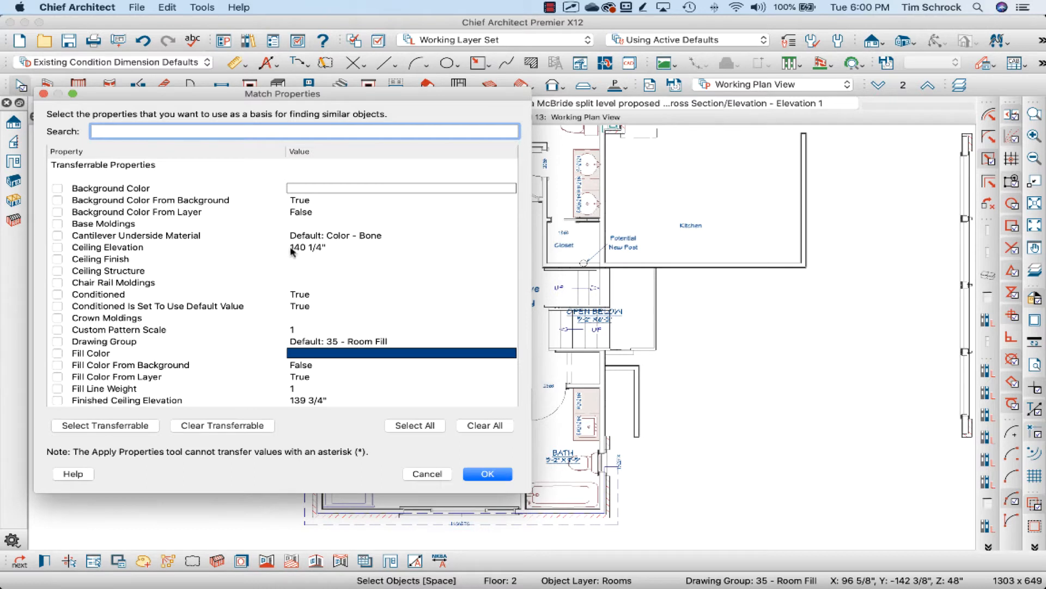
{"action": "mouse_move", "coordinate": [66, 260]}
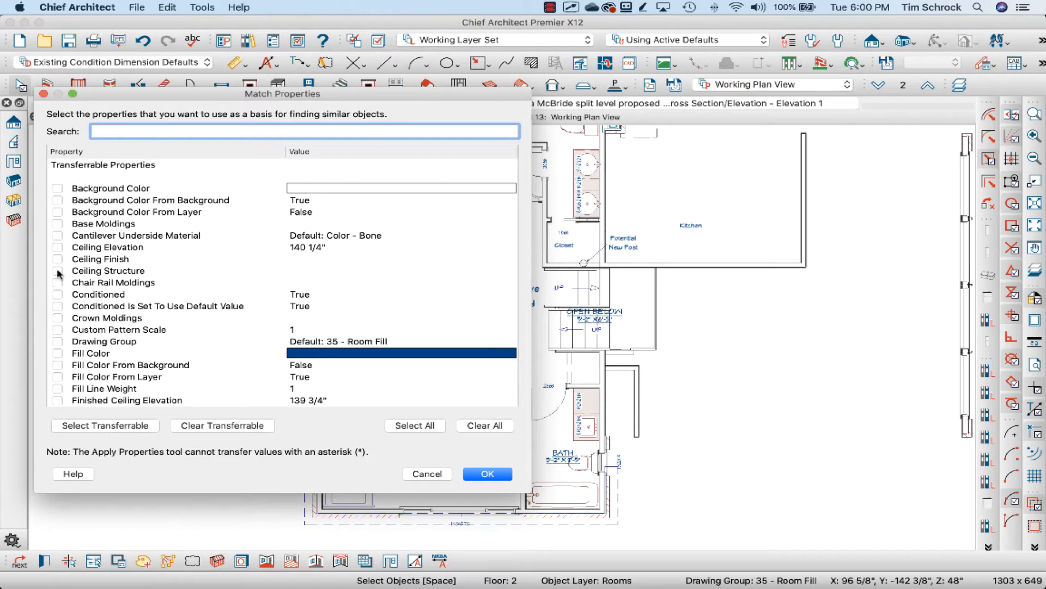
{"action": "left_click", "coordinate": [57, 247]}
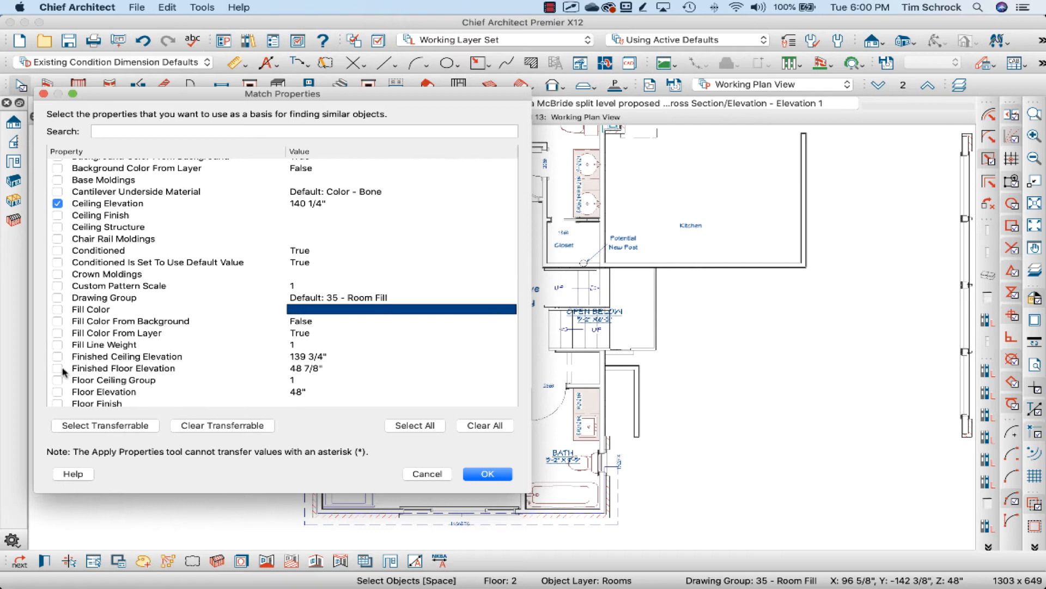
{"action": "mouse_move", "coordinate": [59, 376]}
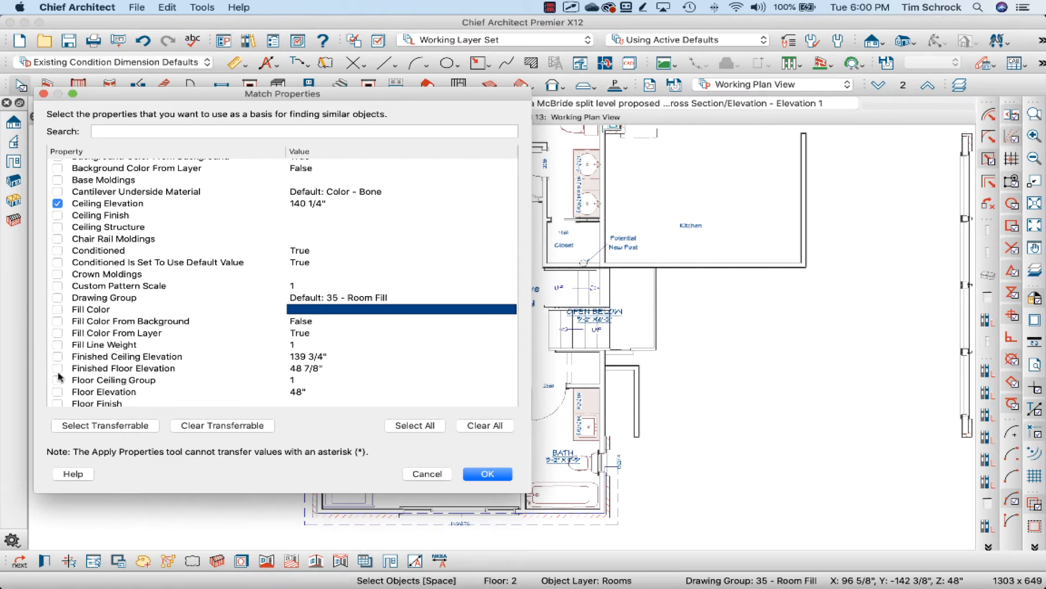
{"action": "left_click", "coordinate": [57, 391]}
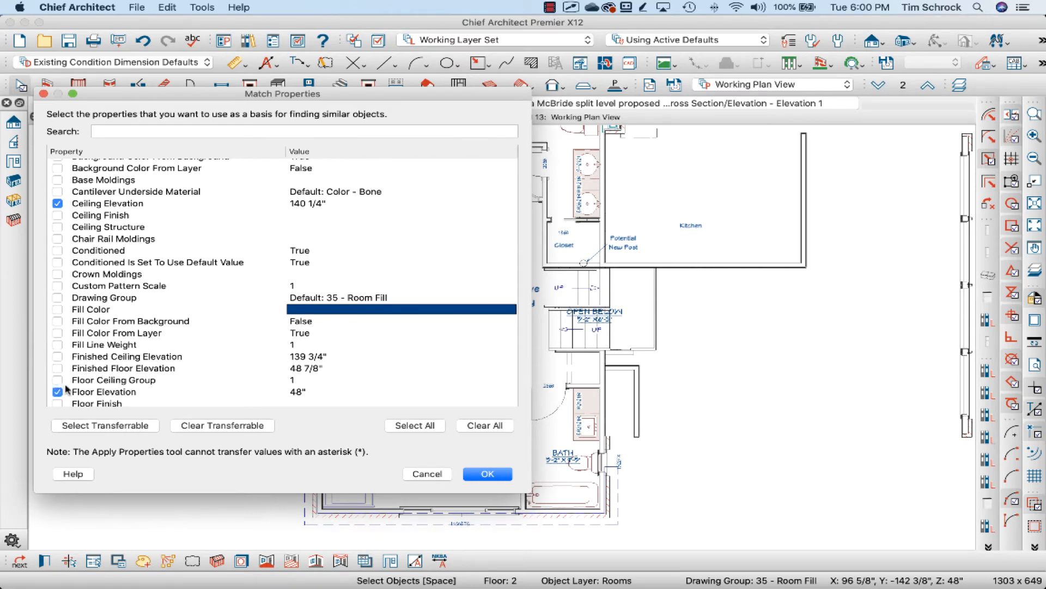
{"action": "left_click", "coordinate": [486, 473]}
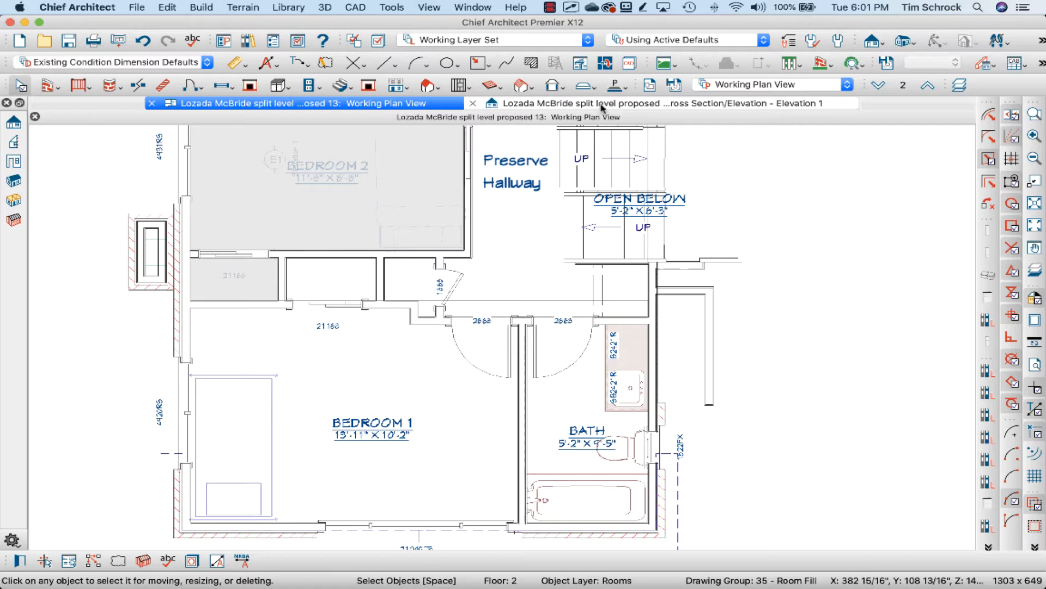
{"action": "left_click", "coordinate": [661, 103]}
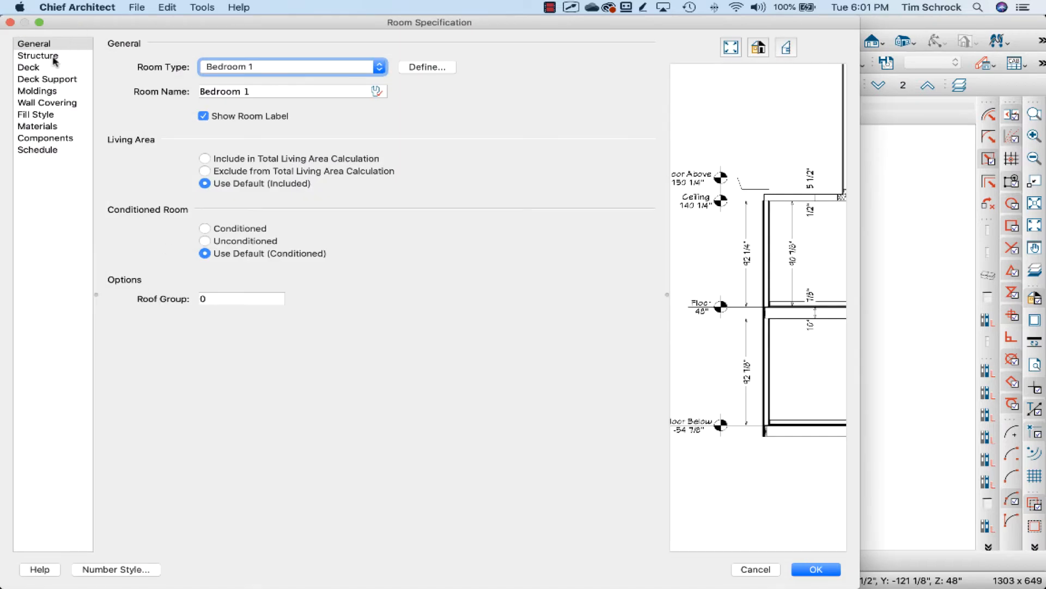
- Review Bedroom 1's structural elevations and choose ceiling and floor elevation as matched properties
{"action": "left_click", "coordinate": [38, 55]}
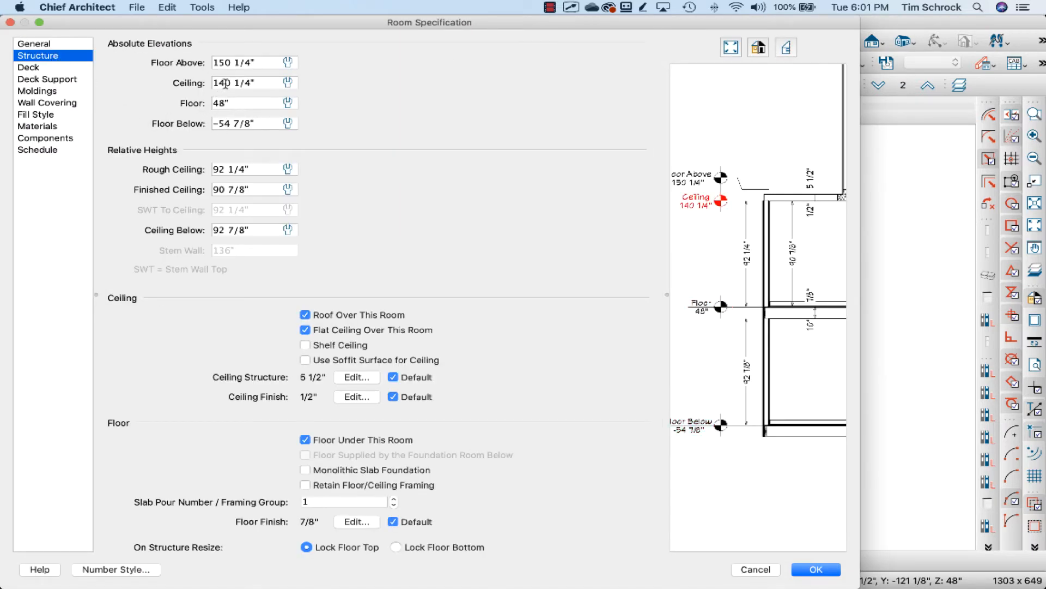
{"action": "left_click", "coordinate": [815, 569]}
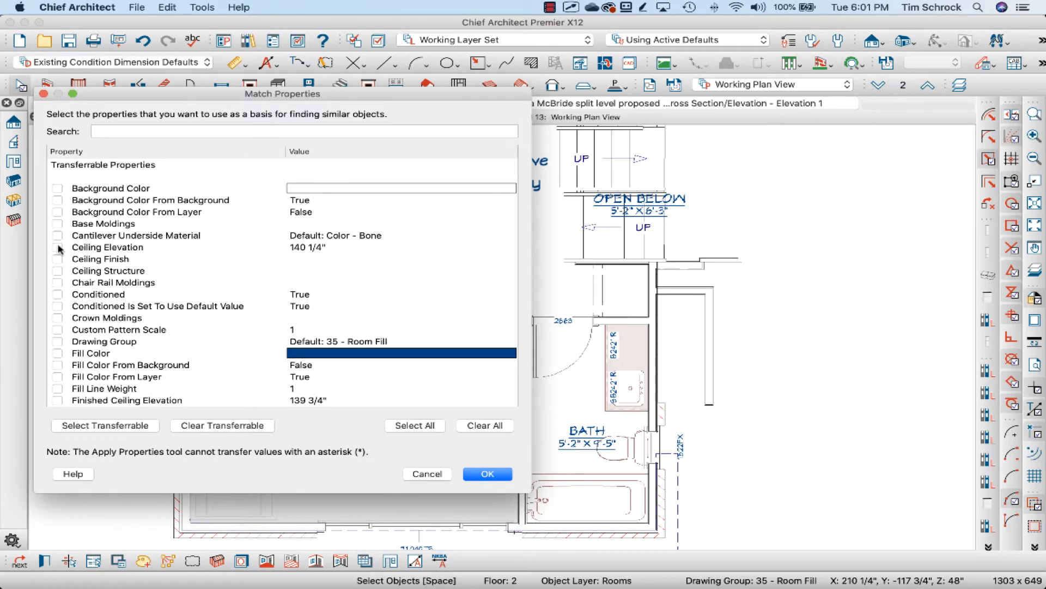
{"action": "left_click", "coordinate": [58, 248]}
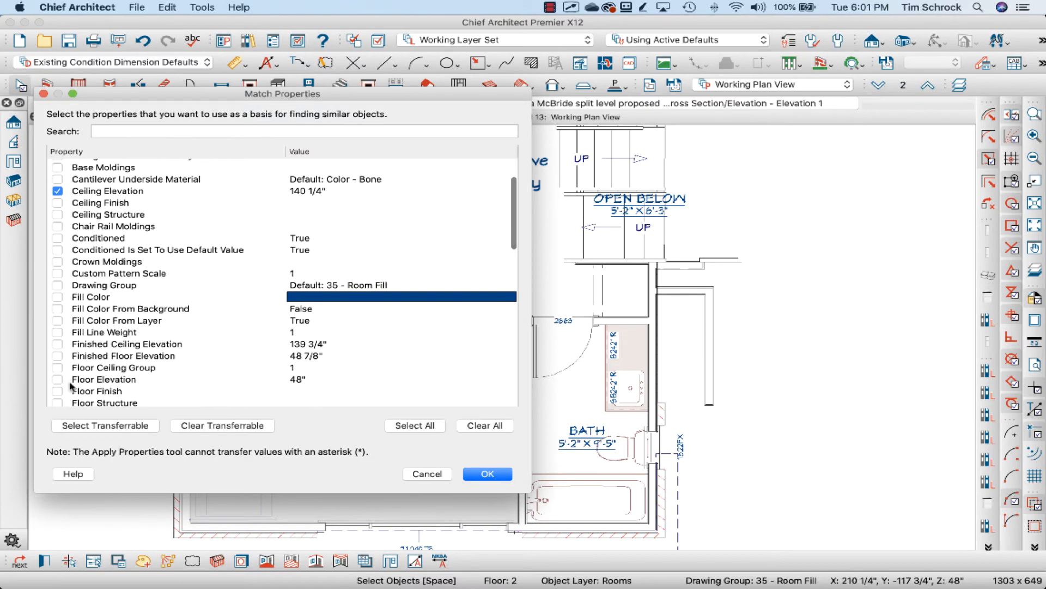
{"action": "left_click", "coordinate": [487, 475]}
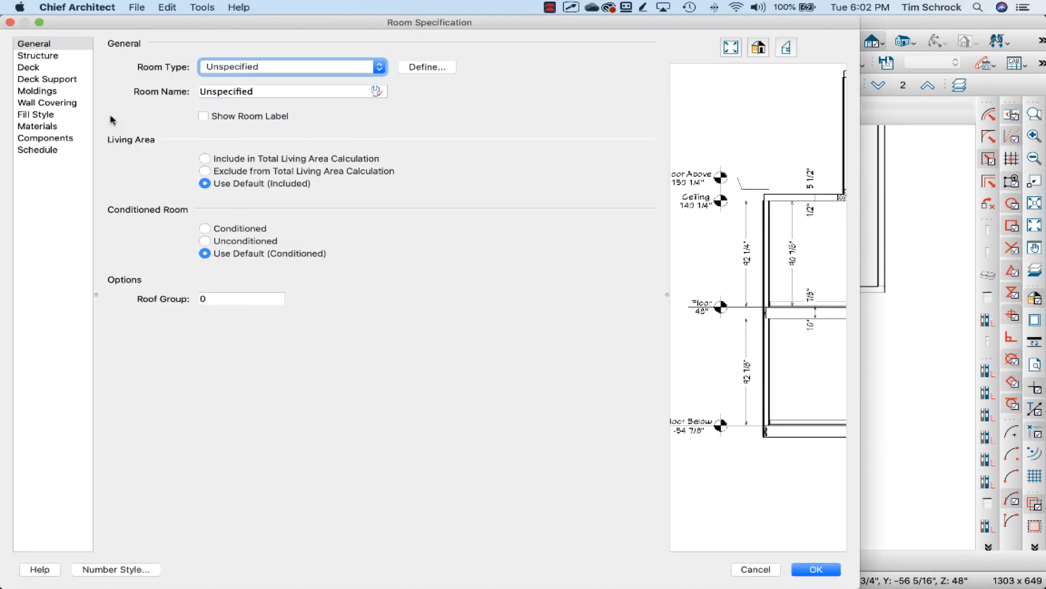
- Review the hallway's 48" floor and 140 1/4" ceiling, then move up to the third floor
{"action": "left_click", "coordinate": [38, 56]}
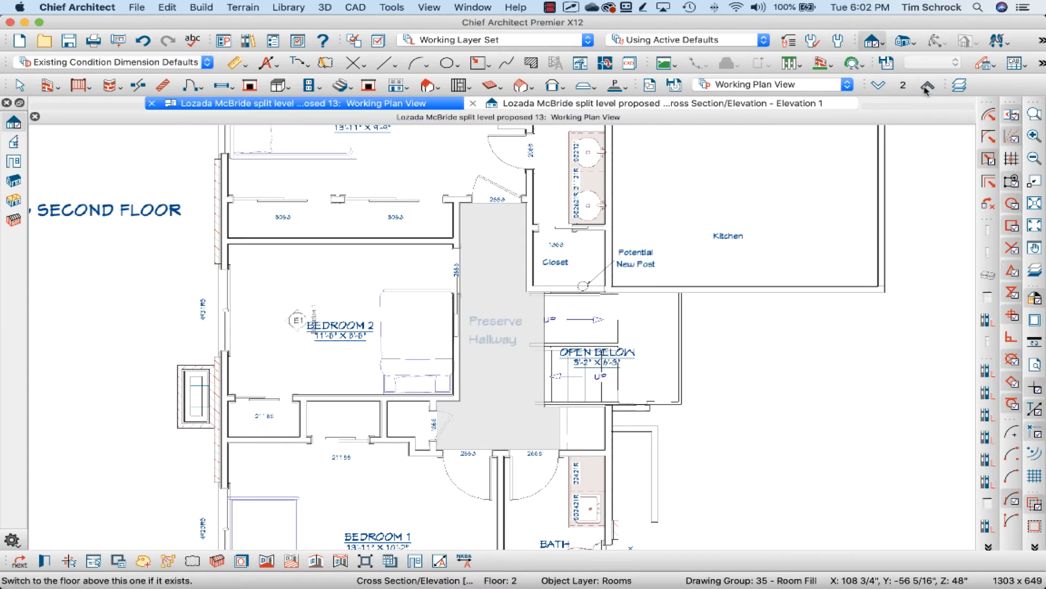
{"action": "left_click", "coordinate": [926, 86]}
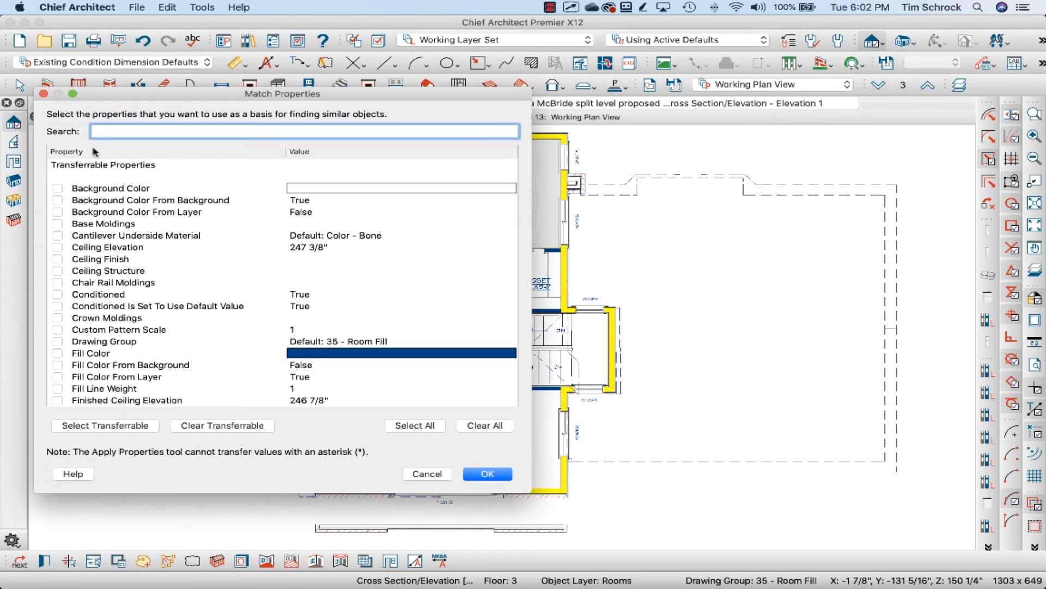
- Match only the third-floor room's 150 1/4" floor elevation, dropping ceiling elevation
{"action": "left_click", "coordinate": [58, 248]}
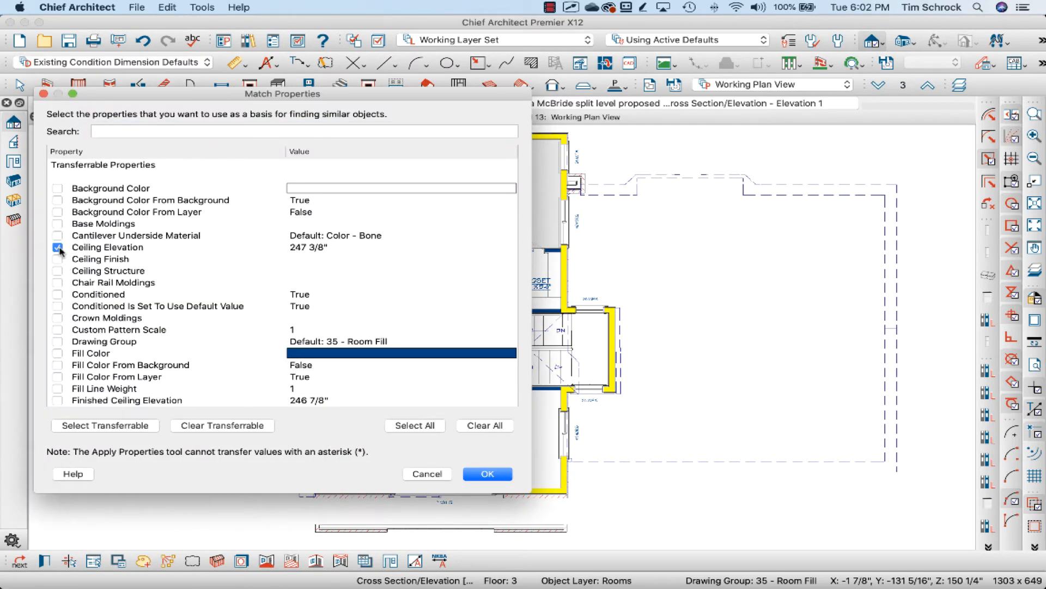
{"action": "left_click", "coordinate": [58, 248]}
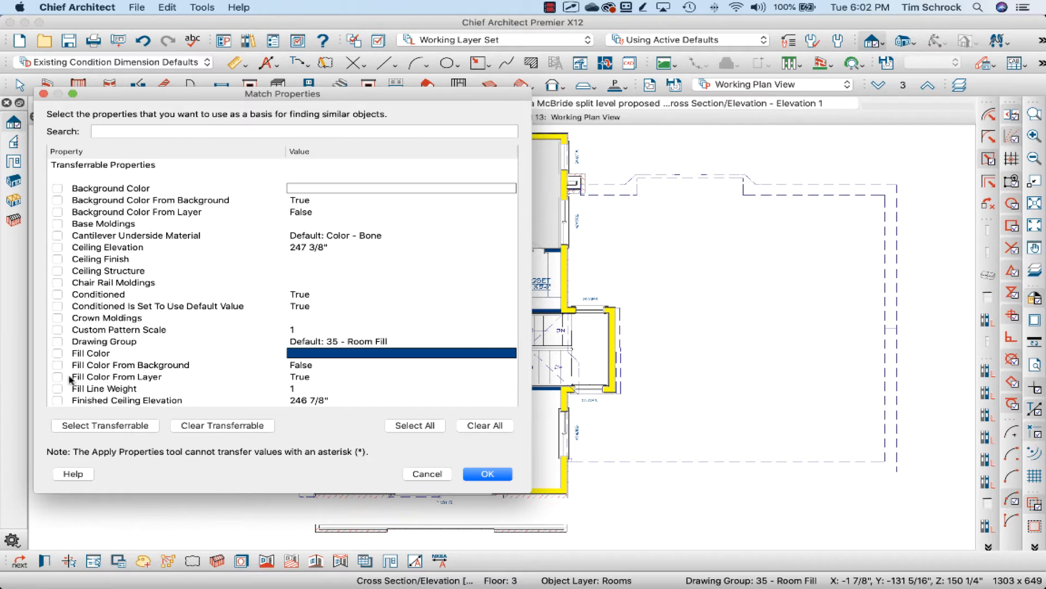
{"action": "scroll", "scroll_direction": "down", "scroll_amount": 3}
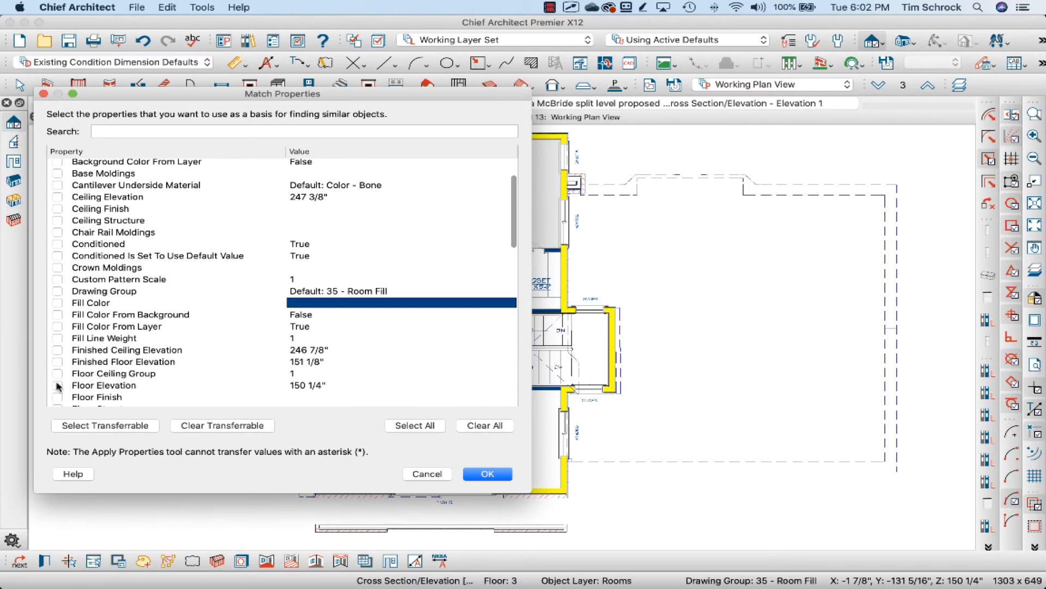
{"action": "left_click", "coordinate": [58, 386]}
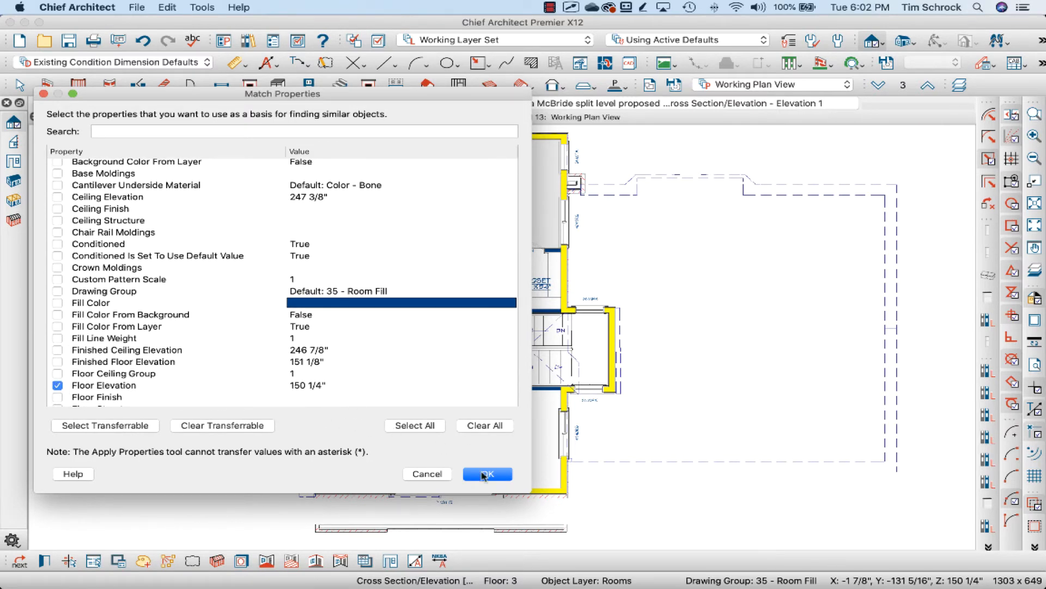
{"action": "left_click", "coordinate": [486, 475]}
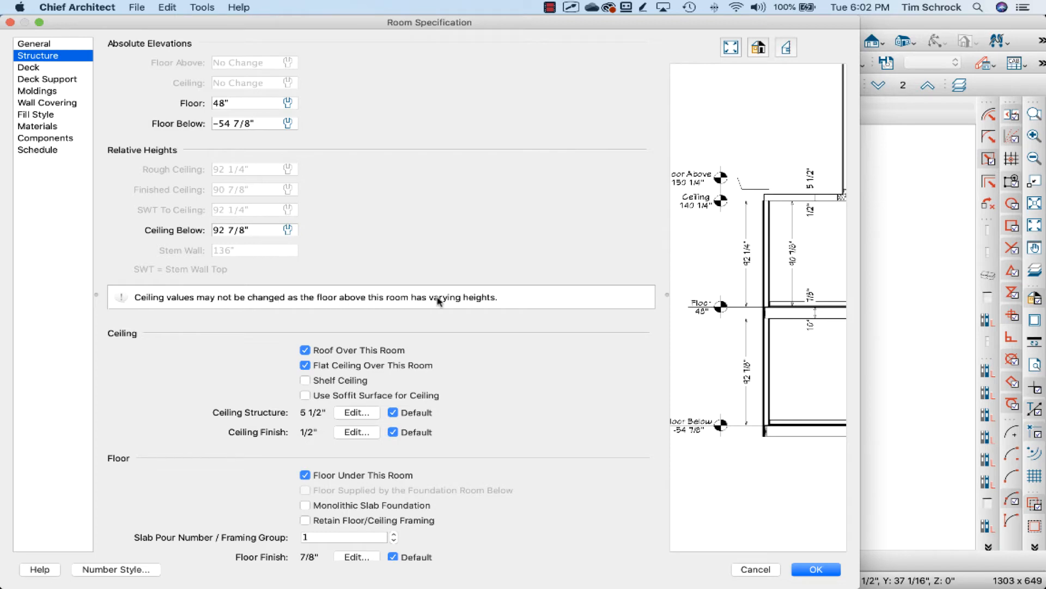
- Edit the third-floor room's floor elevation from 150 3/8" in its Structure panel
{"action": "left_click", "coordinate": [815, 569]}
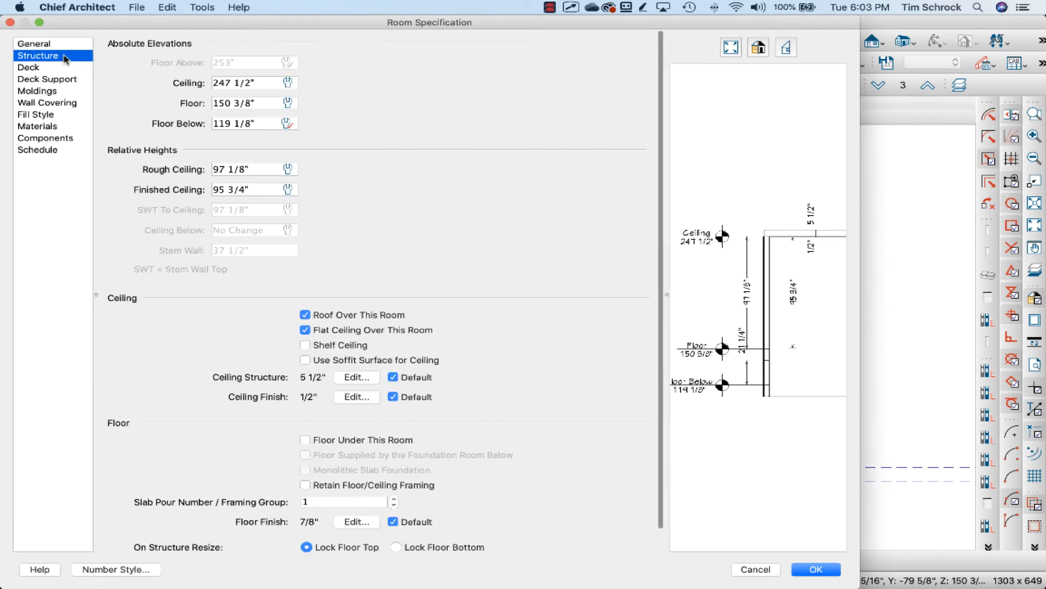
{"action": "left_click", "coordinate": [251, 103]}
{"action": "type", "text": "1"}
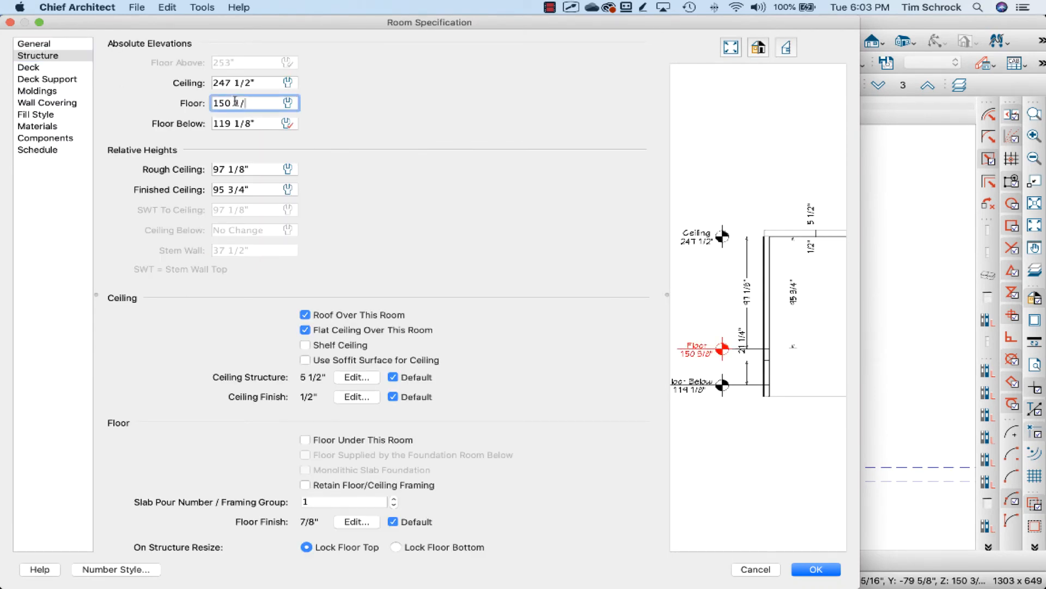
{"action": "left_click", "coordinate": [815, 569]}
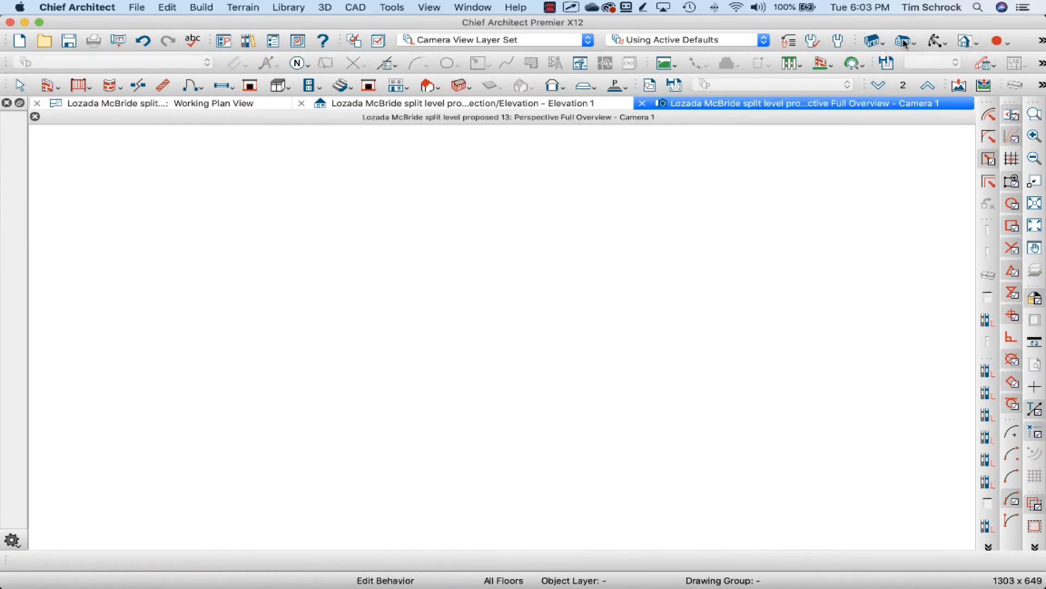
- Create a Perspective Full Overview camera and bring up the Cross Section Slider from the 3D menu
{"action": "left_click", "coordinate": [905, 41]}
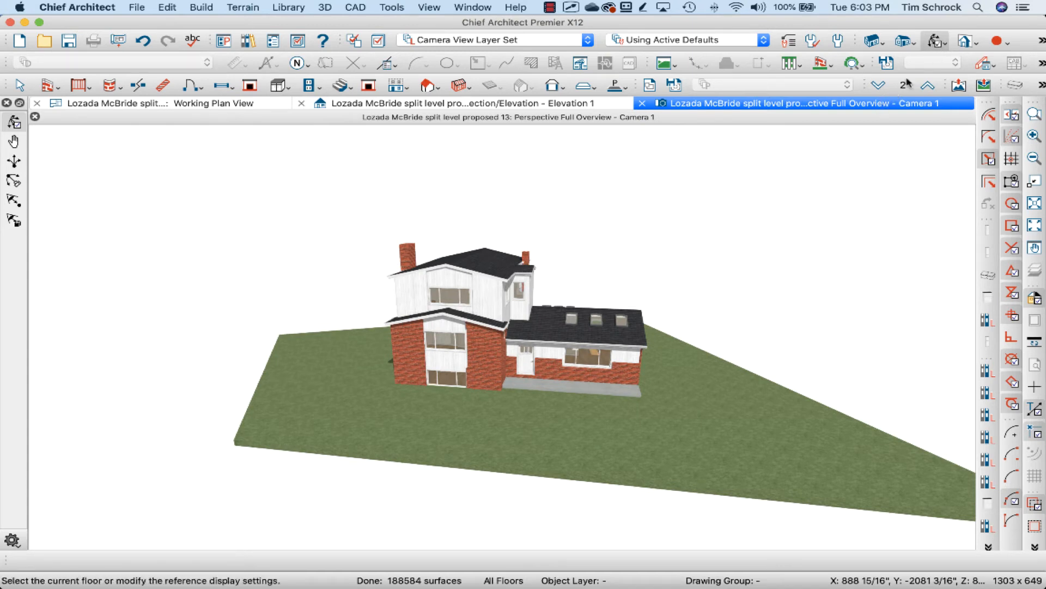
{"action": "mouse_move", "coordinate": [974, 42]}
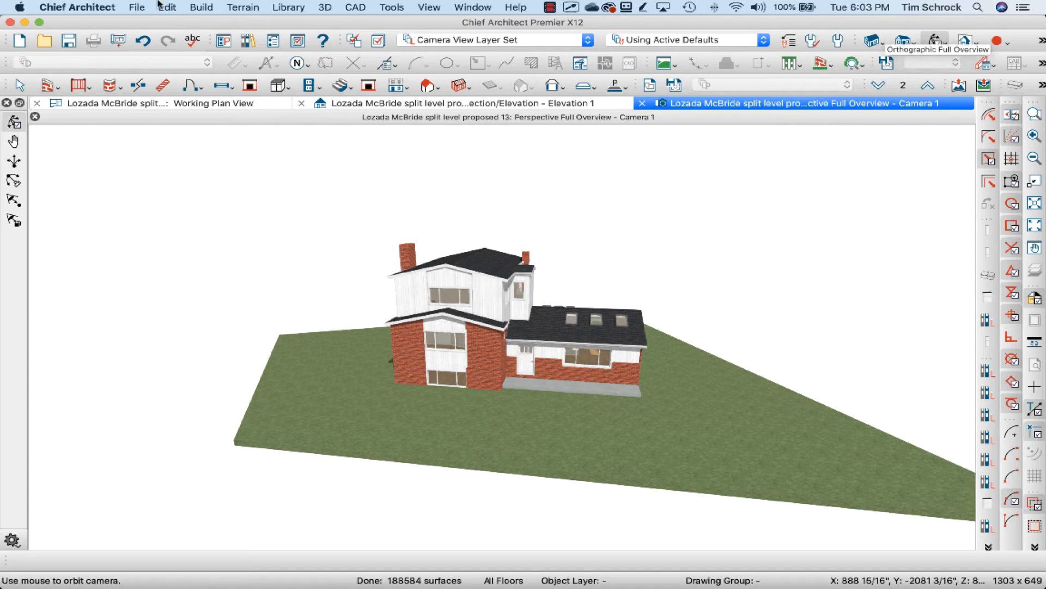
{"action": "left_click", "coordinate": [428, 8]}
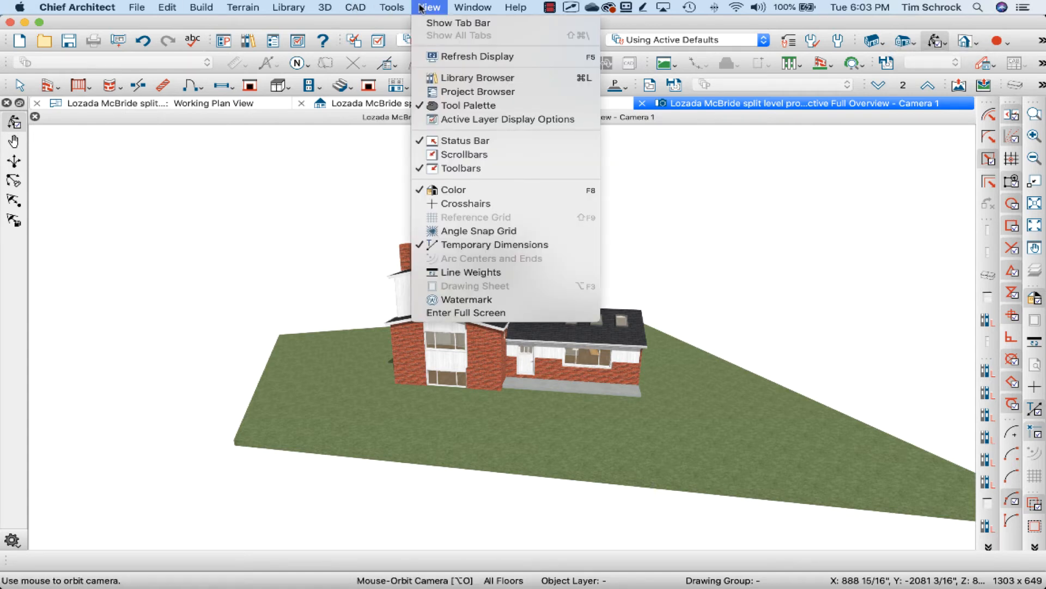
{"action": "left_click", "coordinate": [391, 7]}
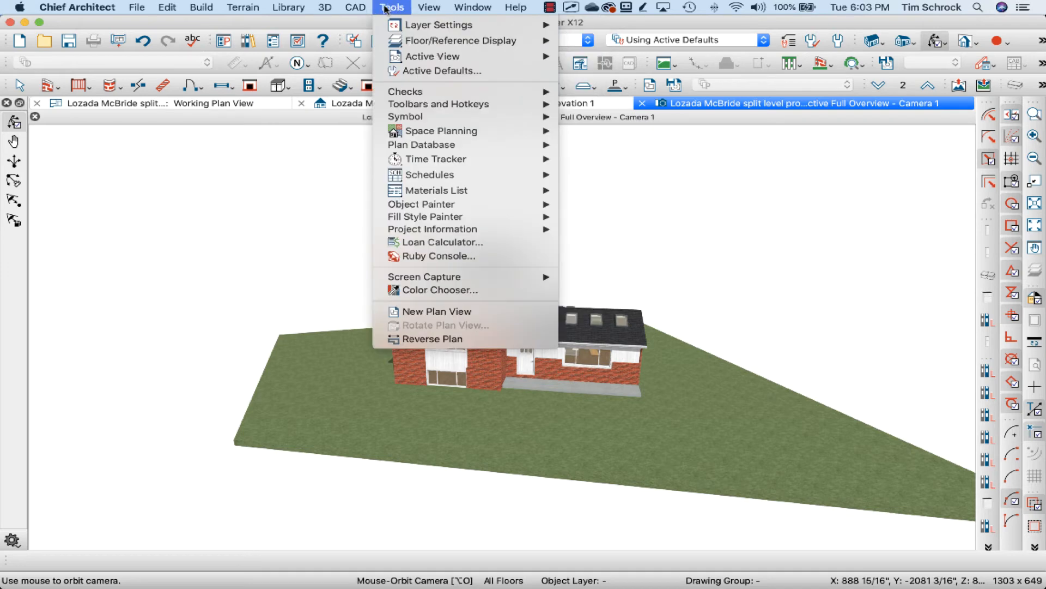
{"action": "left_click", "coordinate": [326, 7]}
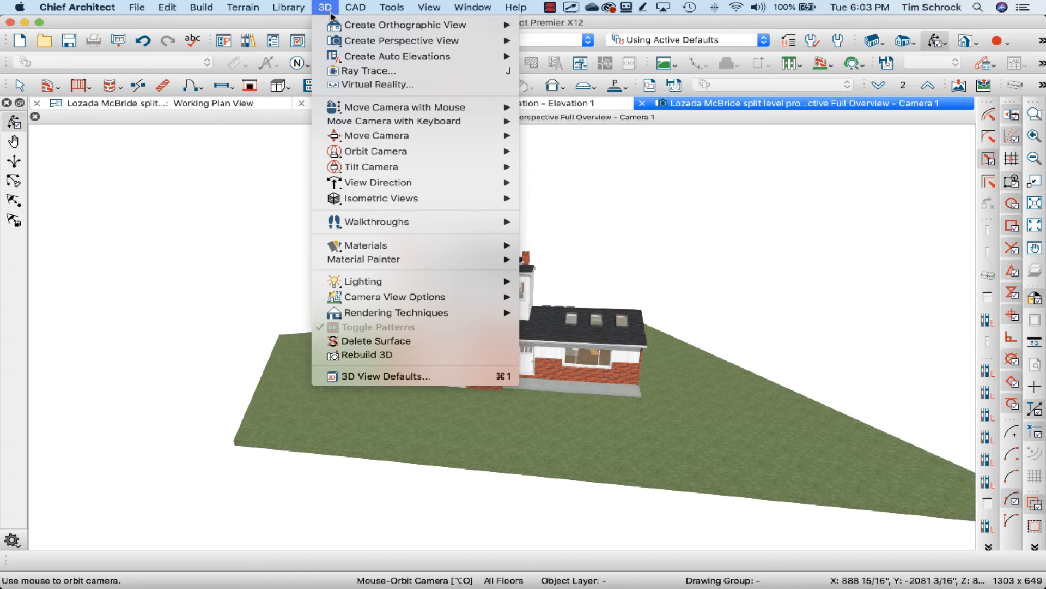
{"action": "mouse_move", "coordinate": [378, 182]}
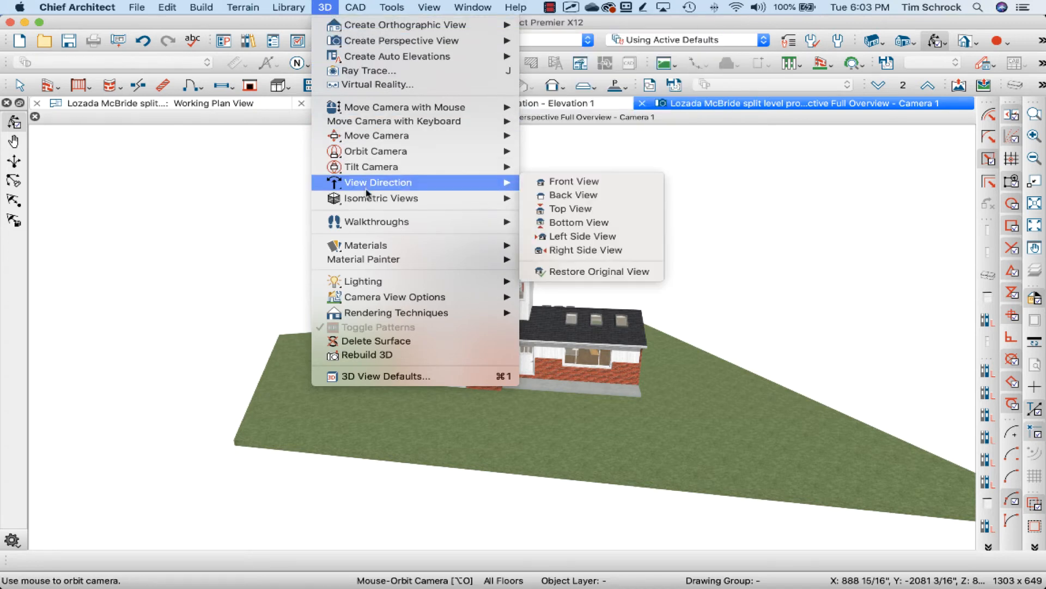
{"action": "mouse_move", "coordinate": [377, 297]}
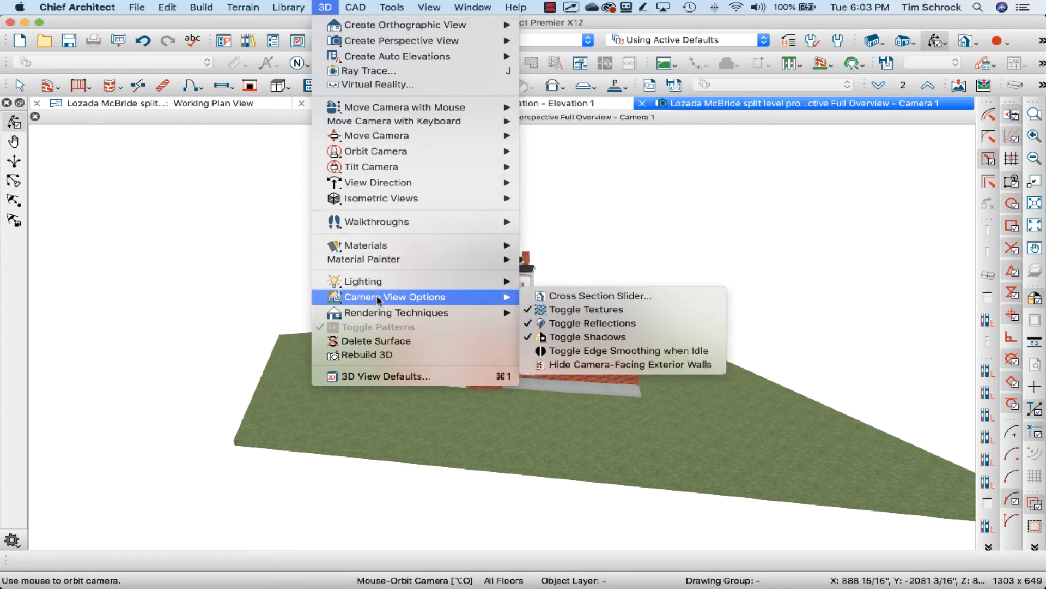
{"action": "mouse_move", "coordinate": [364, 281]}
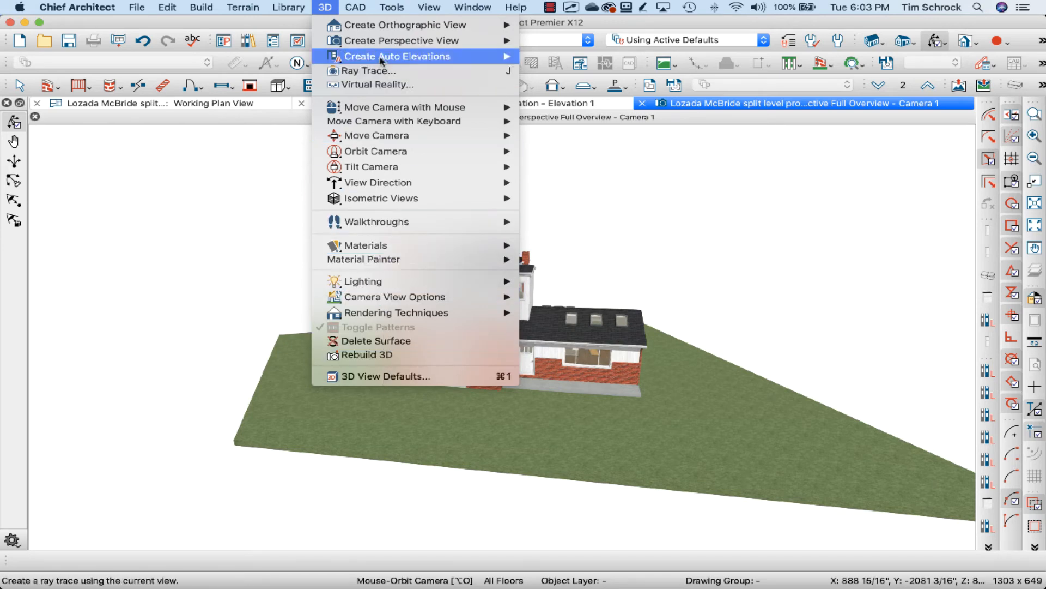
{"action": "mouse_move", "coordinate": [401, 40]}
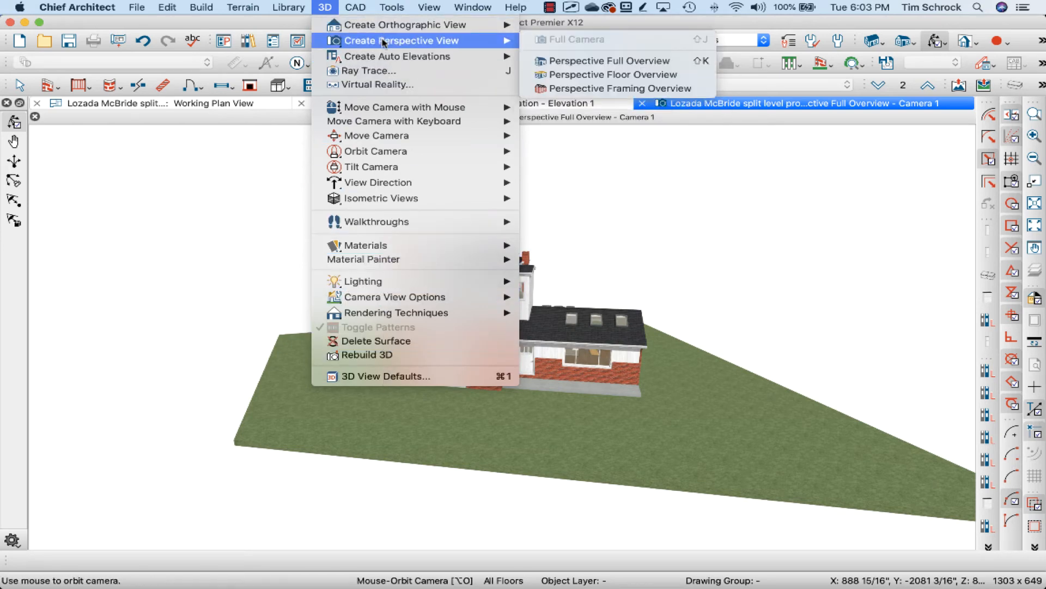
{"action": "mouse_move", "coordinate": [378, 84]}
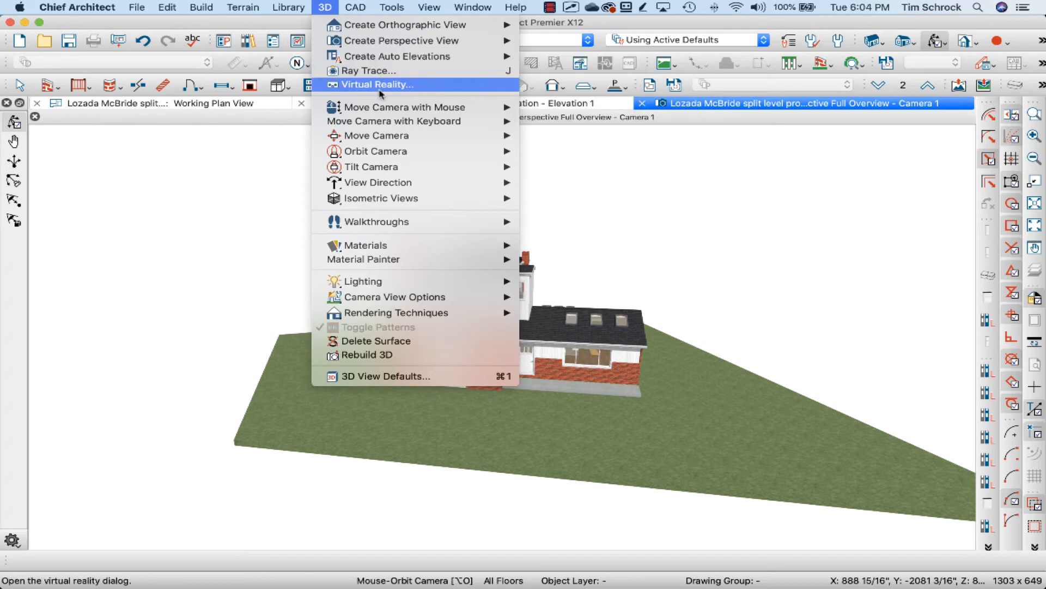
{"action": "mouse_move", "coordinate": [376, 135]}
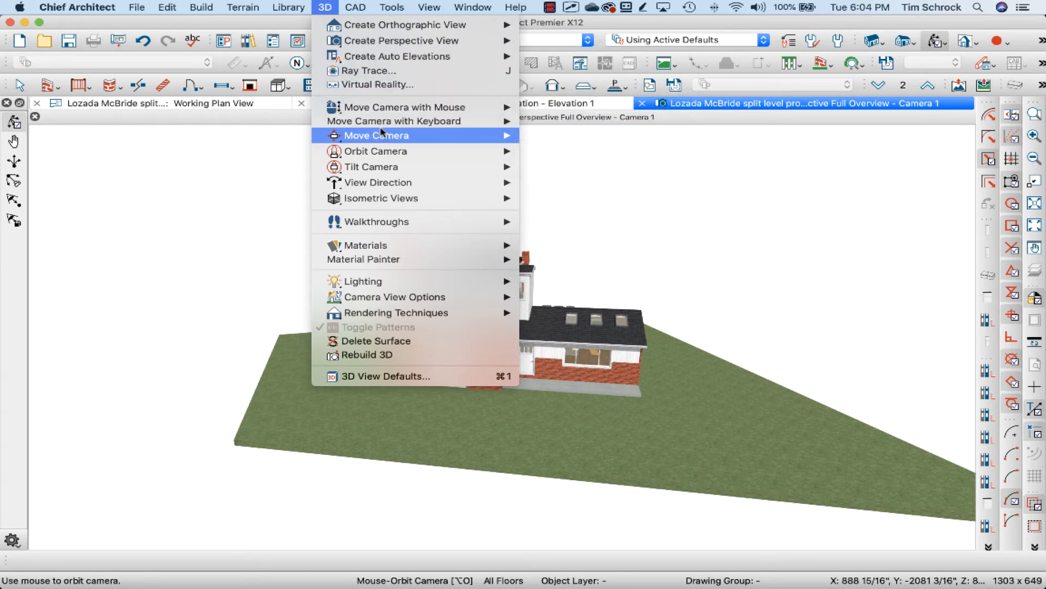
{"action": "mouse_move", "coordinate": [376, 135]}
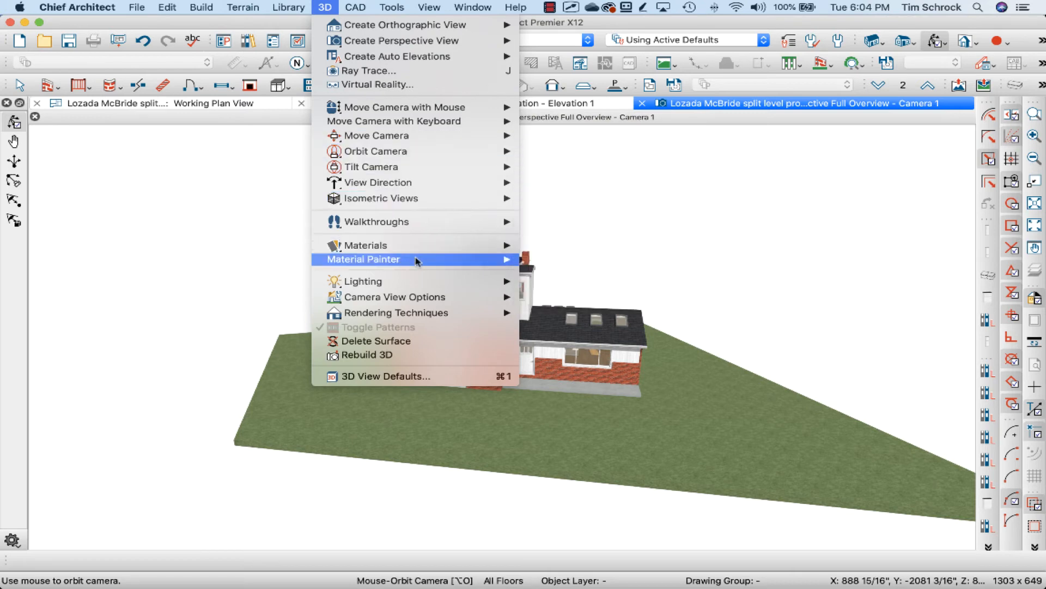
{"action": "mouse_move", "coordinate": [395, 297]}
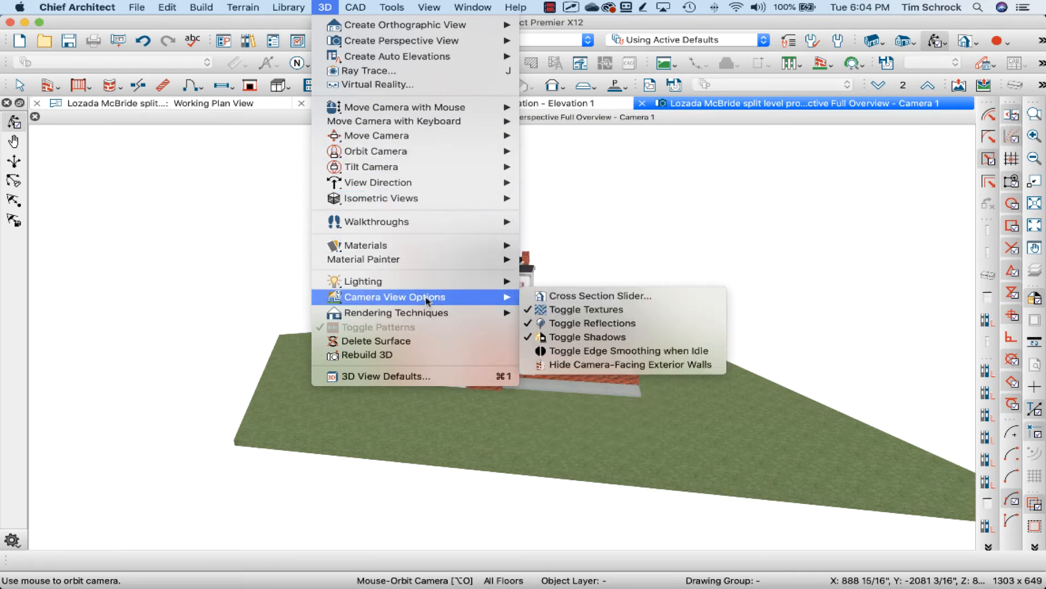
{"action": "mouse_move", "coordinate": [599, 295]}
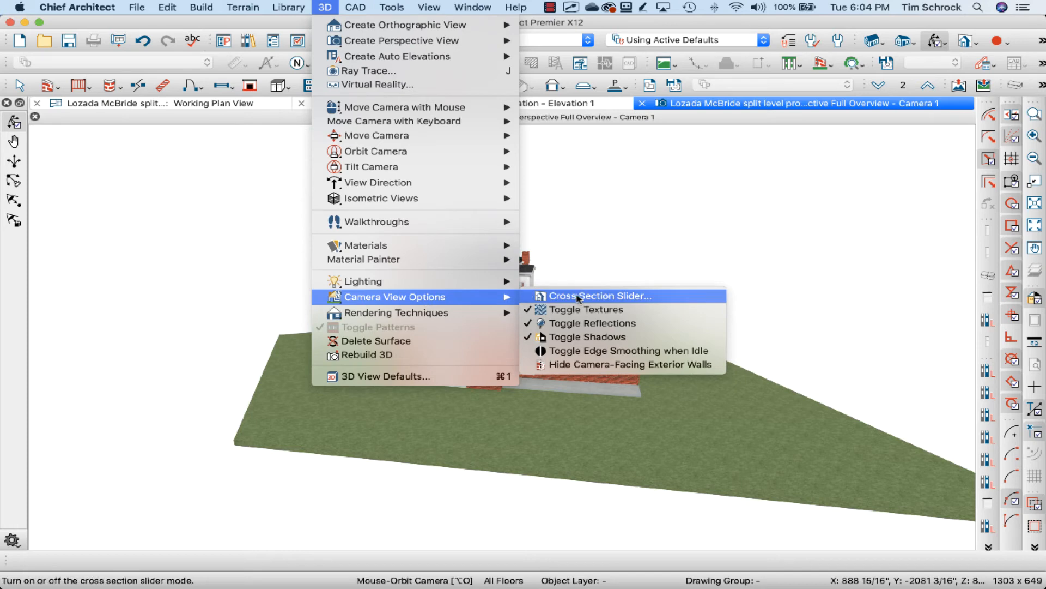
{"action": "left_click", "coordinate": [596, 295]}
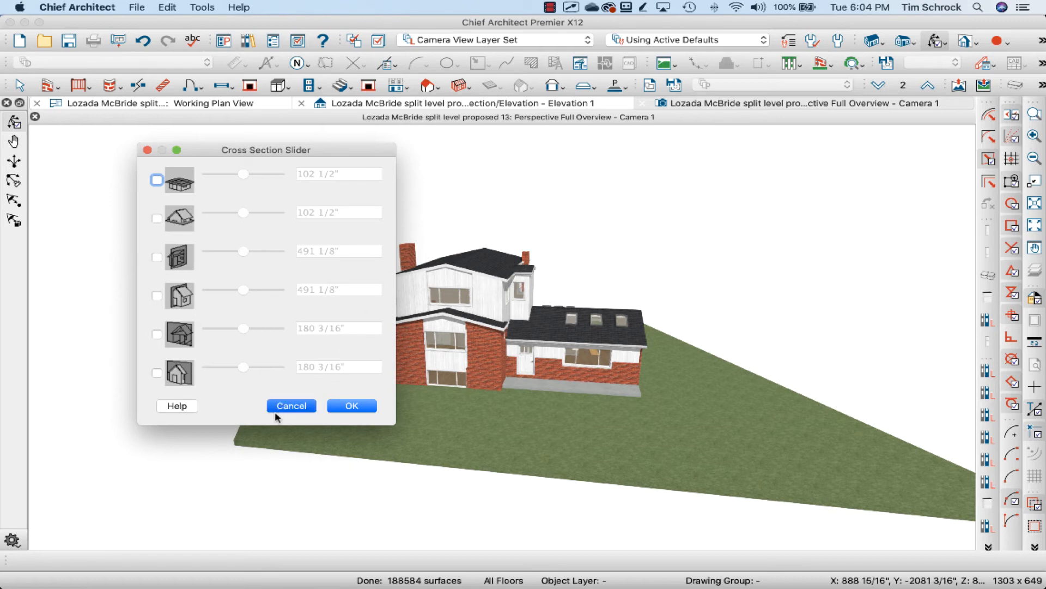
- Reopen a perspective full overview of the house and orbit the camera around the model
{"action": "left_click", "coordinate": [289, 405]}
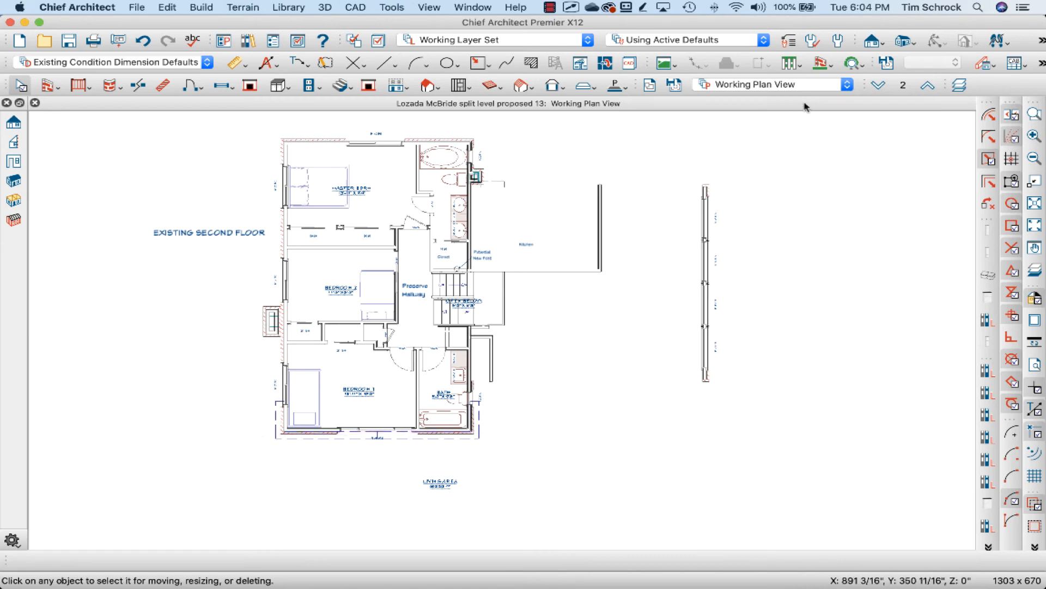
{"action": "mouse_move", "coordinate": [903, 41]}
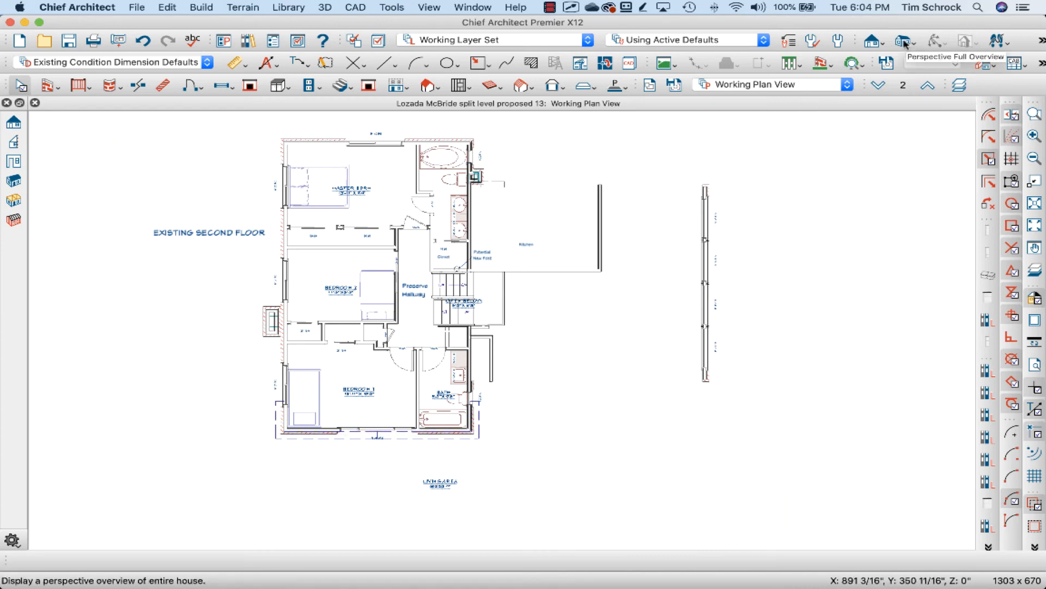
{"action": "left_click", "coordinate": [903, 41]}
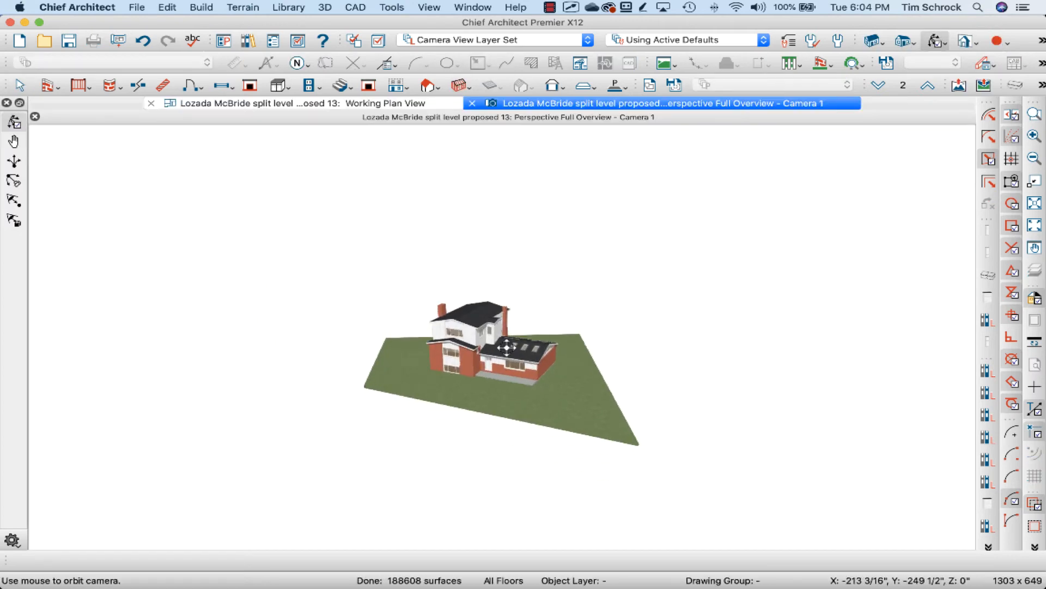
{"action": "left_click_drag", "start_coordinate": [504, 347], "coordinate": [477, 353]}
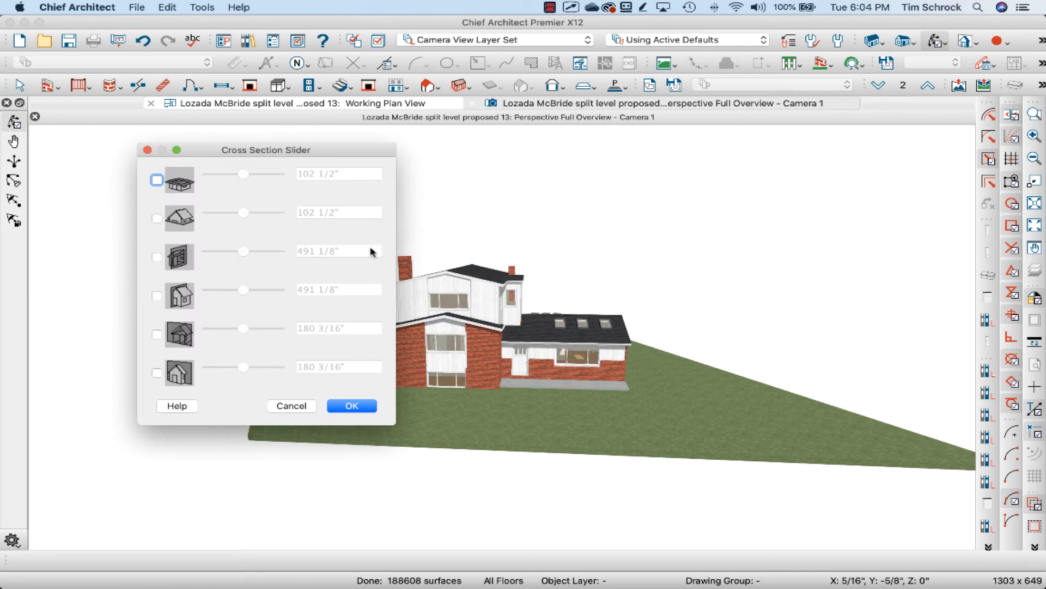
{"action": "mouse_move", "coordinate": [180, 304]}
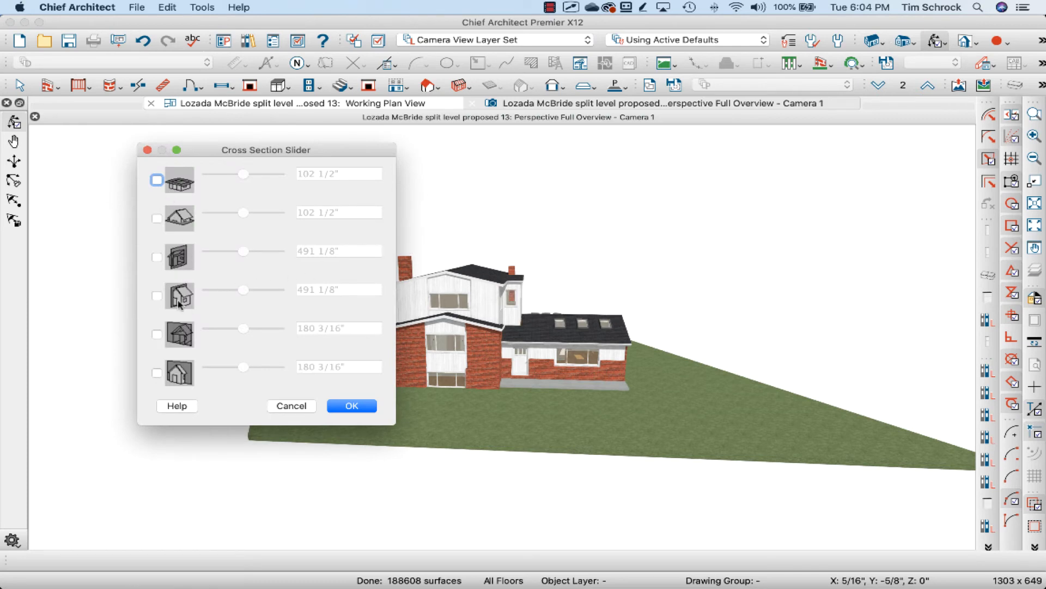
{"action": "mouse_move", "coordinate": [187, 311]}
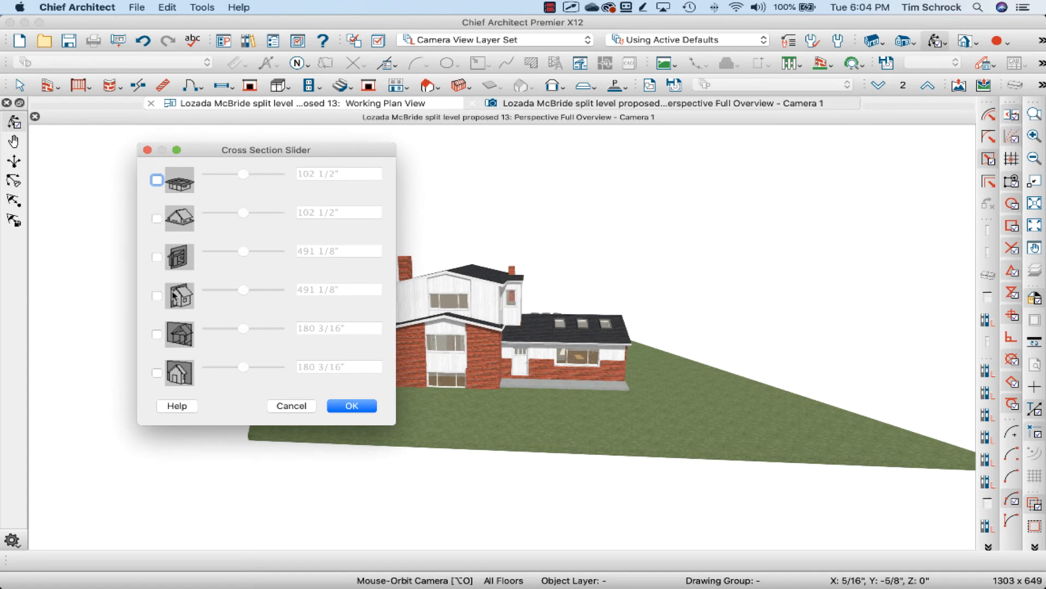
{"action": "mouse_move", "coordinate": [176, 300]}
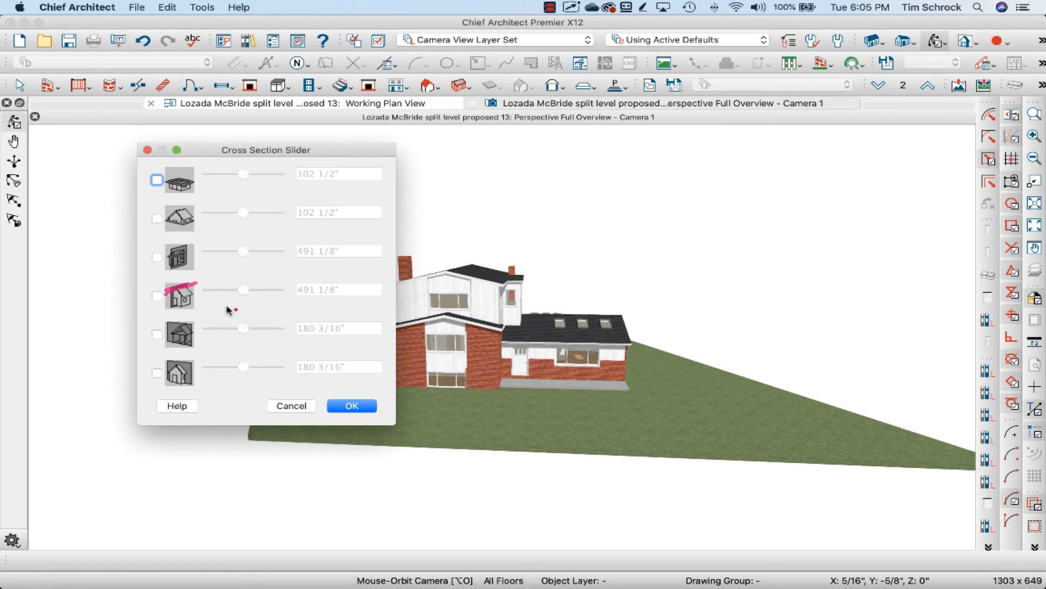
- Enable a vertical section plane at 307 1/2", apply it and orbit to inspect the exposed floor levels
{"action": "left_click", "coordinate": [156, 295]}
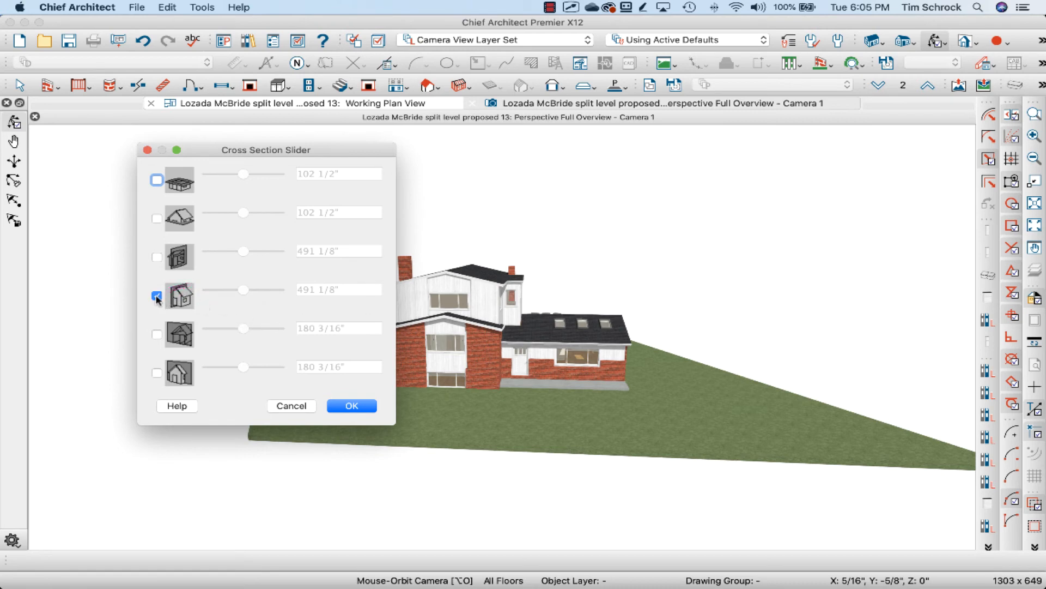
{"action": "left_click_drag", "start_coordinate": [266, 149], "coordinate": [189, 147]}
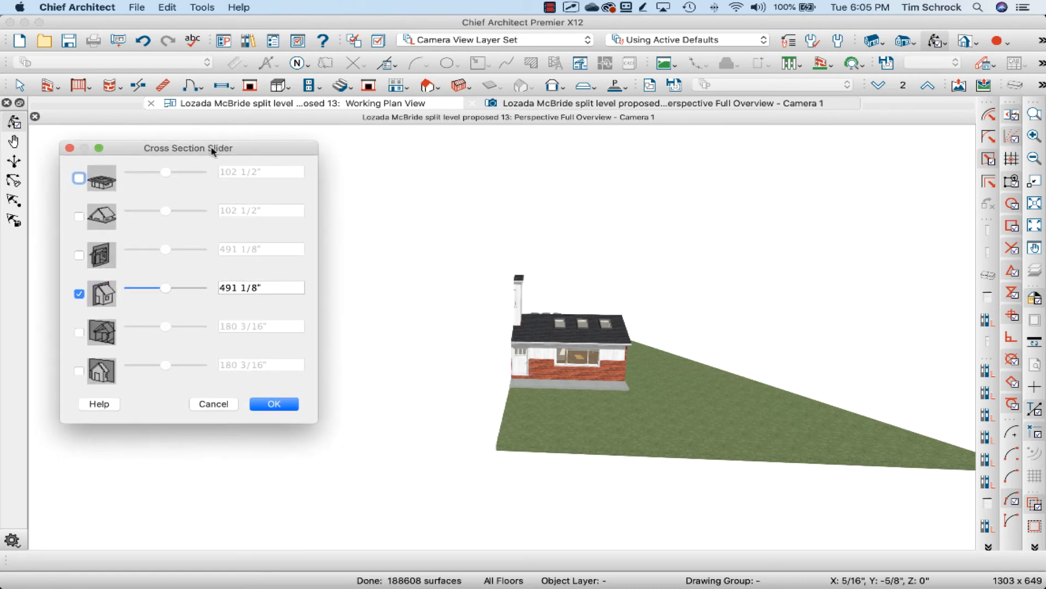
{"action": "left_click_drag", "start_coordinate": [188, 148], "coordinate": [156, 147]}
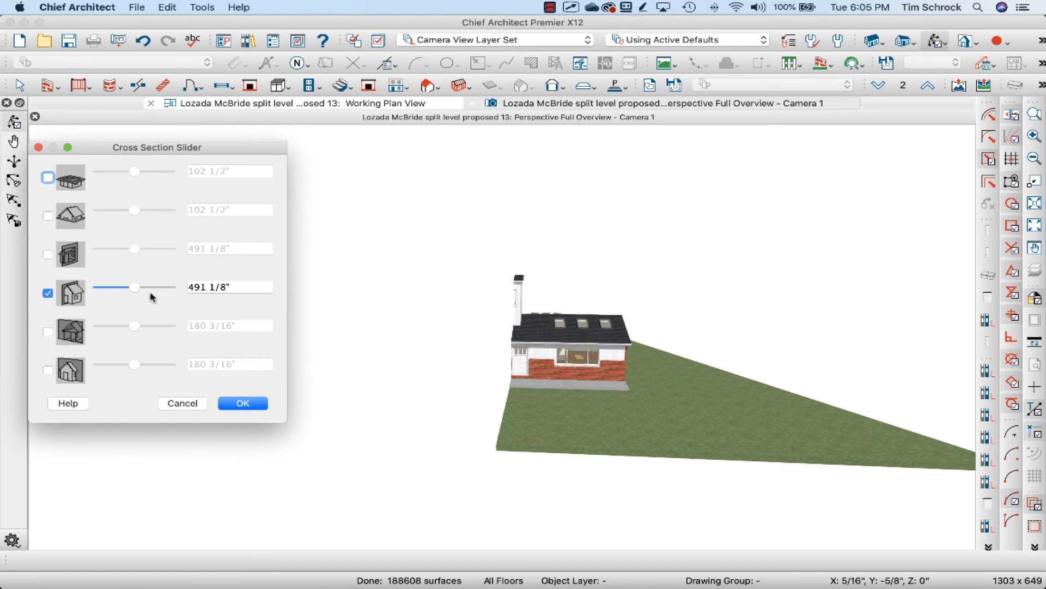
{"action": "left_click_drag", "start_coordinate": [136, 287], "coordinate": [123, 287]}
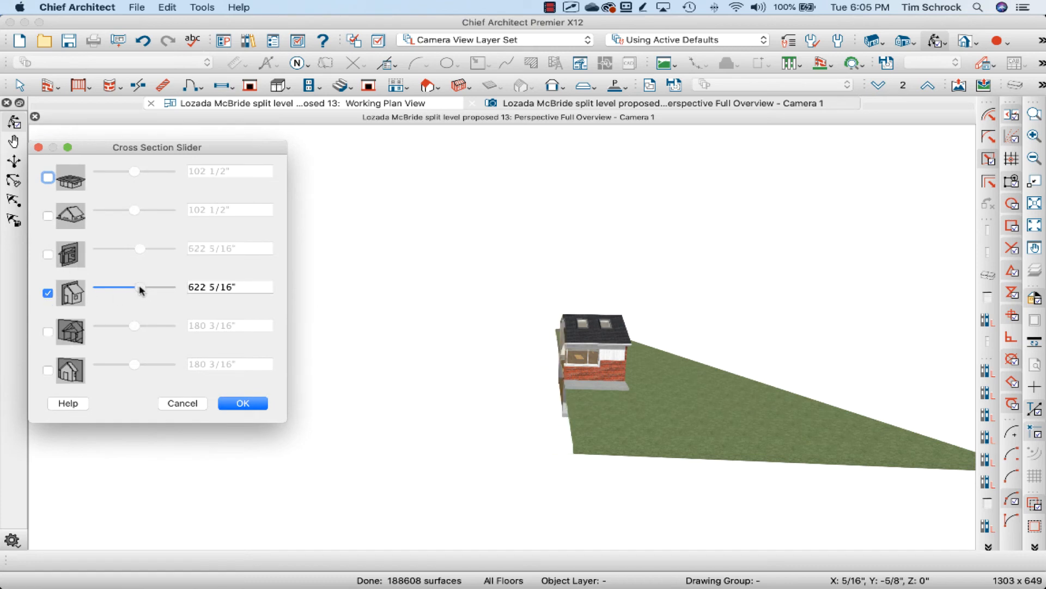
{"action": "left_click_drag", "start_coordinate": [140, 287], "coordinate": [127, 287]}
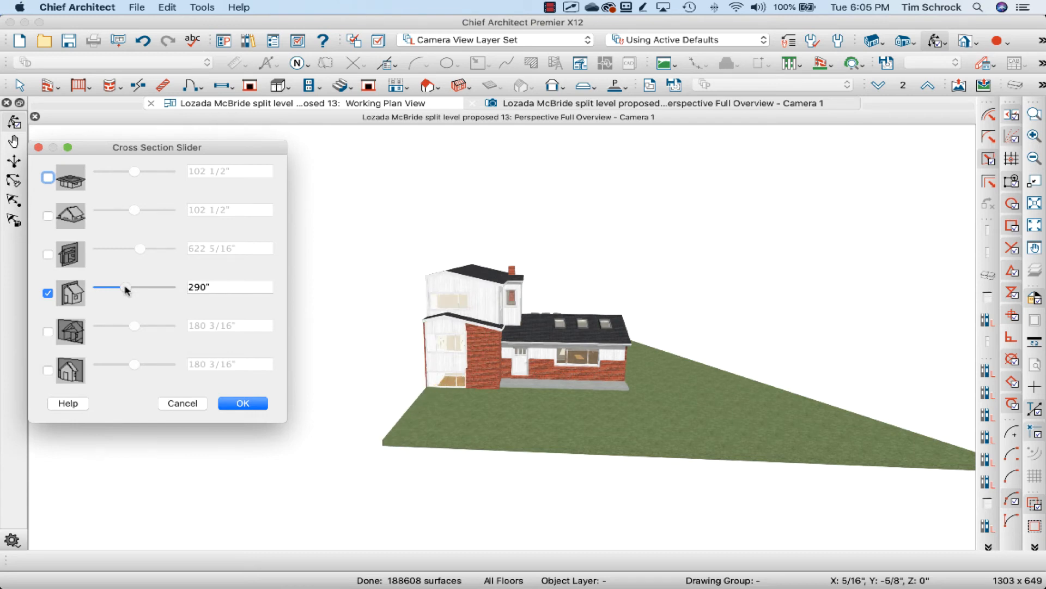
{"action": "left_click_drag", "start_coordinate": [104, 287], "coordinate": [127, 287]}
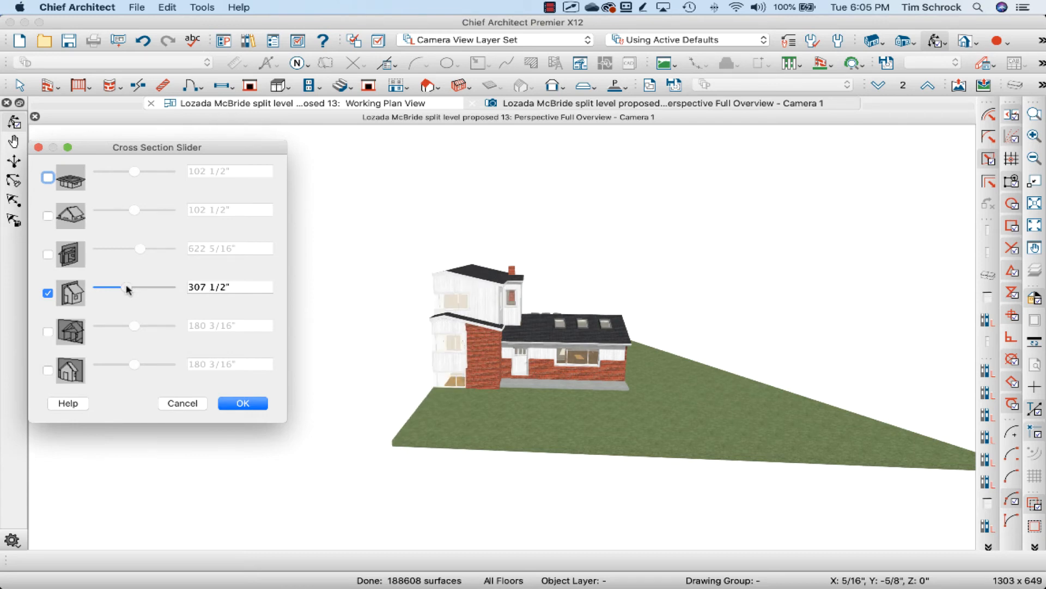
{"action": "left_click", "coordinate": [242, 402]}
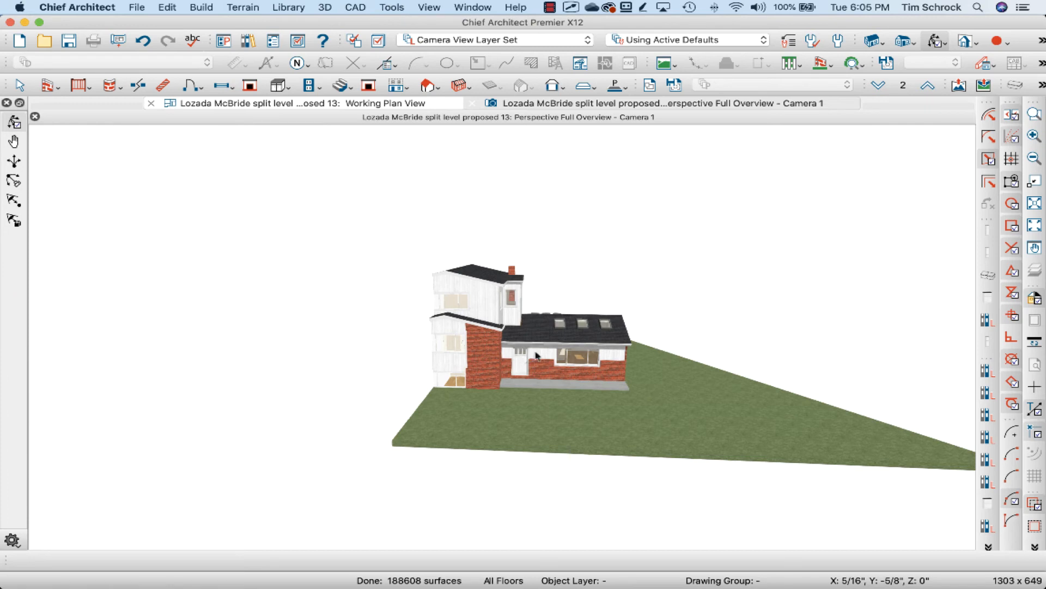
{"action": "left_click_drag", "start_coordinate": [538, 353], "coordinate": [638, 333]}
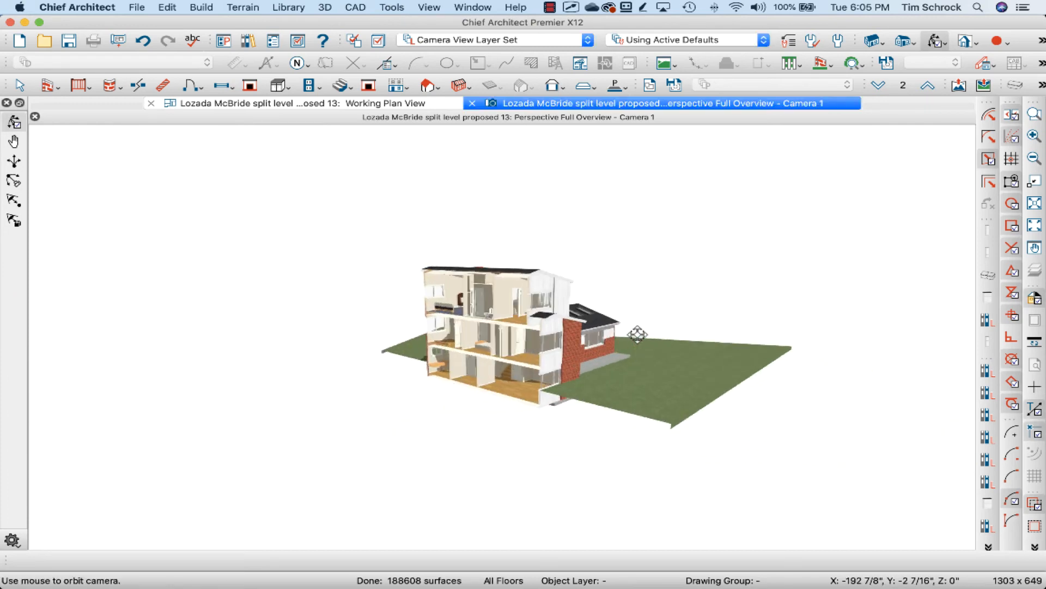
{"action": "left_click_drag", "start_coordinate": [638, 333], "coordinate": [517, 314]}
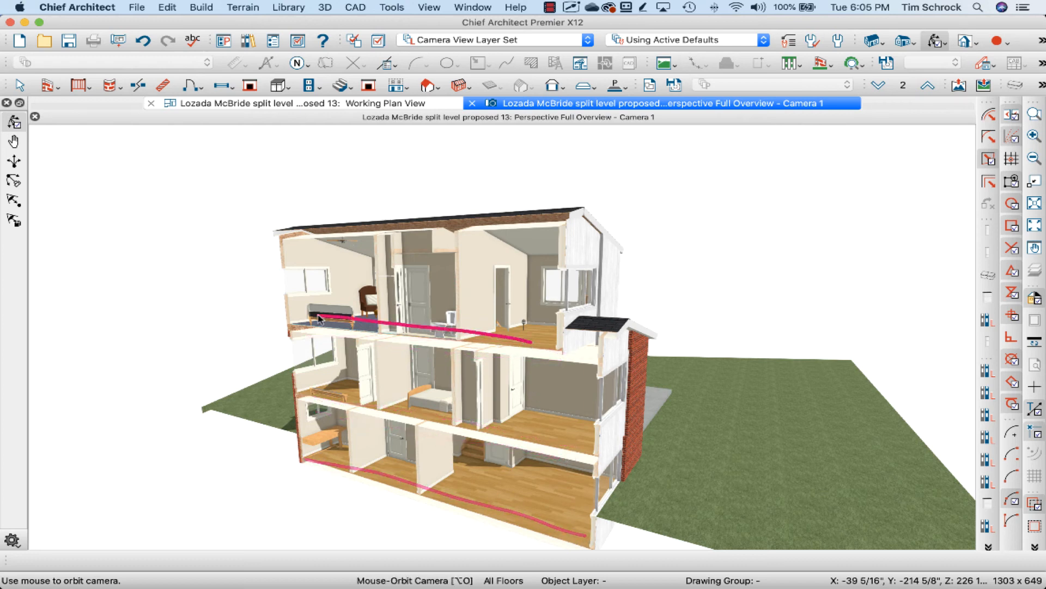
- Enable a second cross-section plane at 68 13/16" so the cut passes through the staircase
{"action": "left_click", "coordinate": [962, 42]}
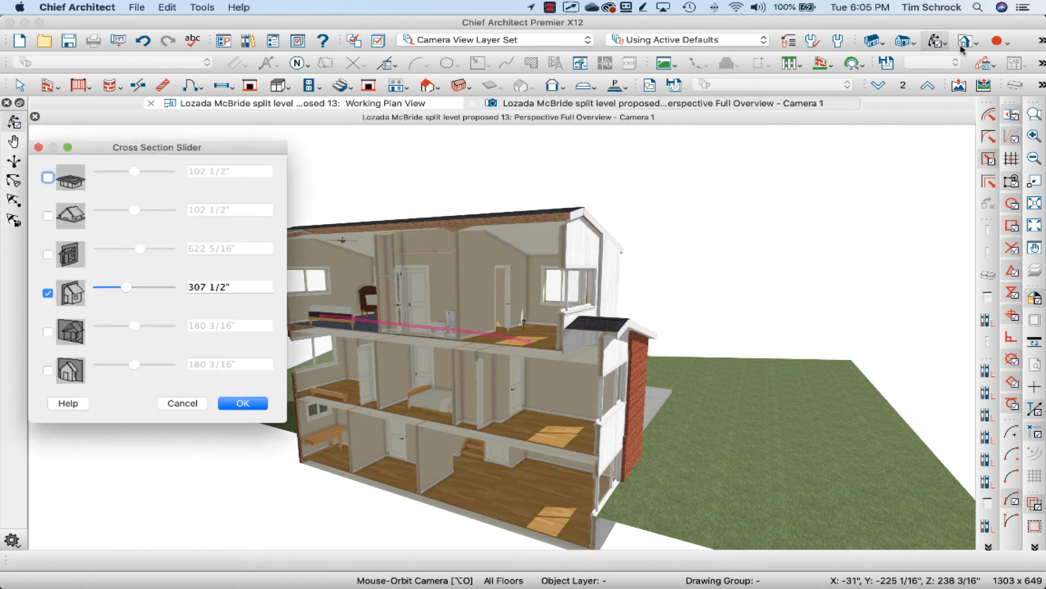
{"action": "left_click", "coordinate": [47, 331]}
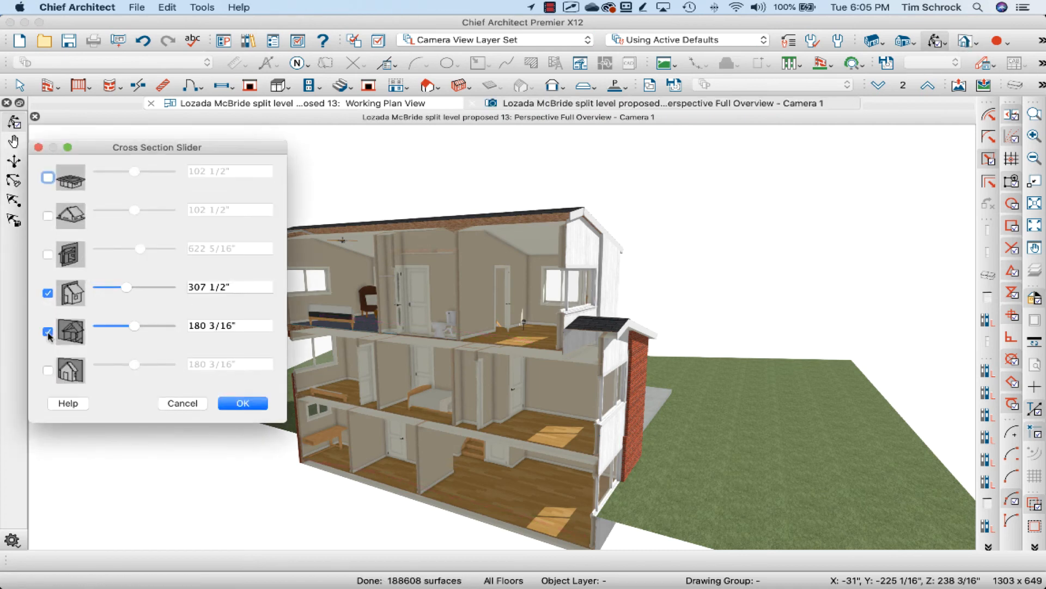
{"action": "left_click_drag", "start_coordinate": [138, 325], "coordinate": [123, 325]}
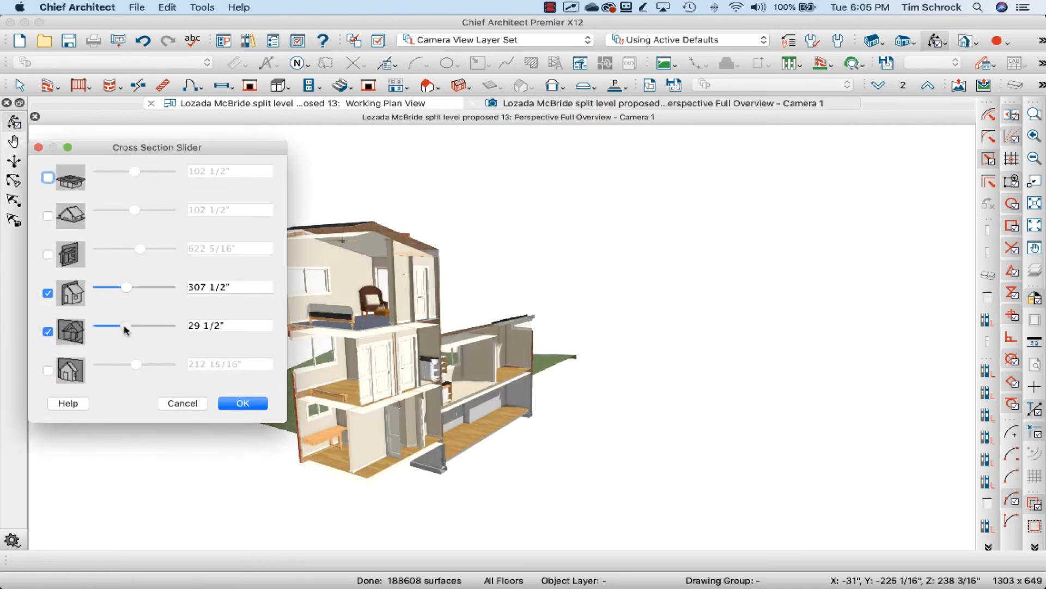
{"action": "left_click_drag", "start_coordinate": [106, 325], "coordinate": [129, 324]}
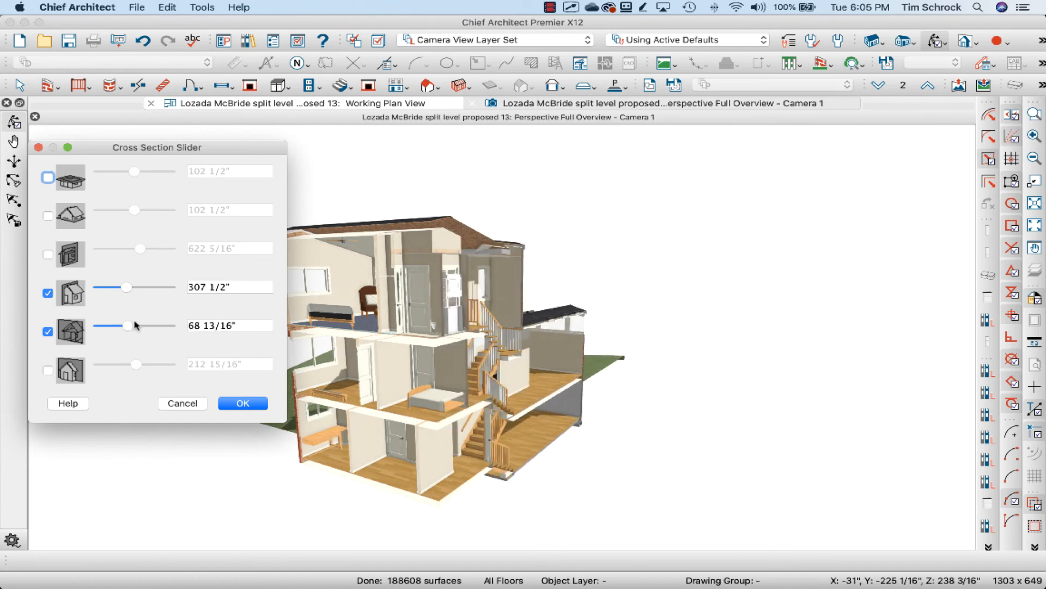
{"action": "left_click", "coordinate": [242, 404]}
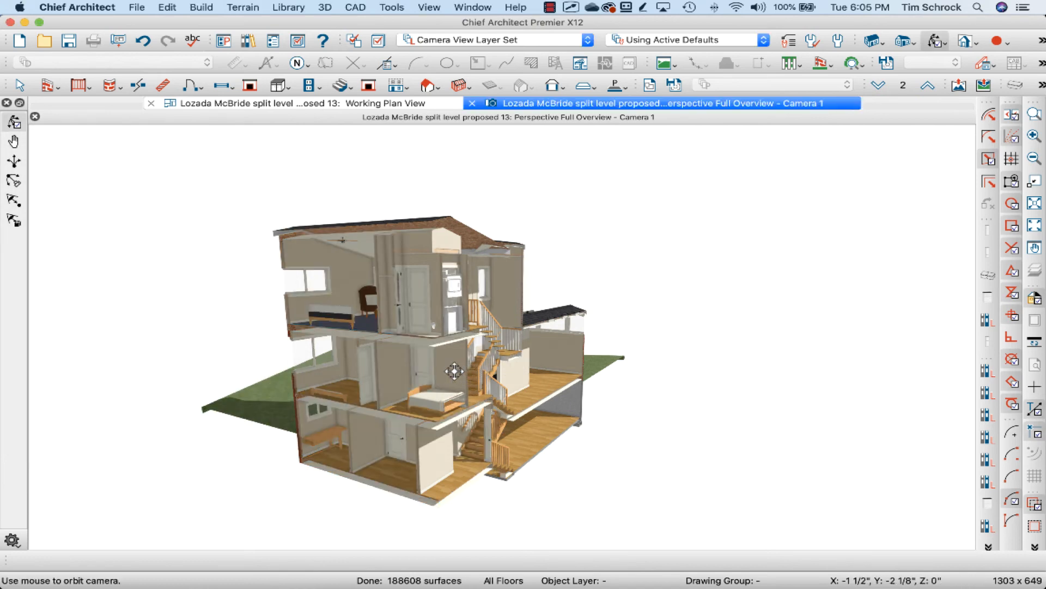
- Orbit the overview to inspect the sectioned staircase joining the split levels
{"action": "left_click_drag", "start_coordinate": [454, 370], "coordinate": [386, 370]}
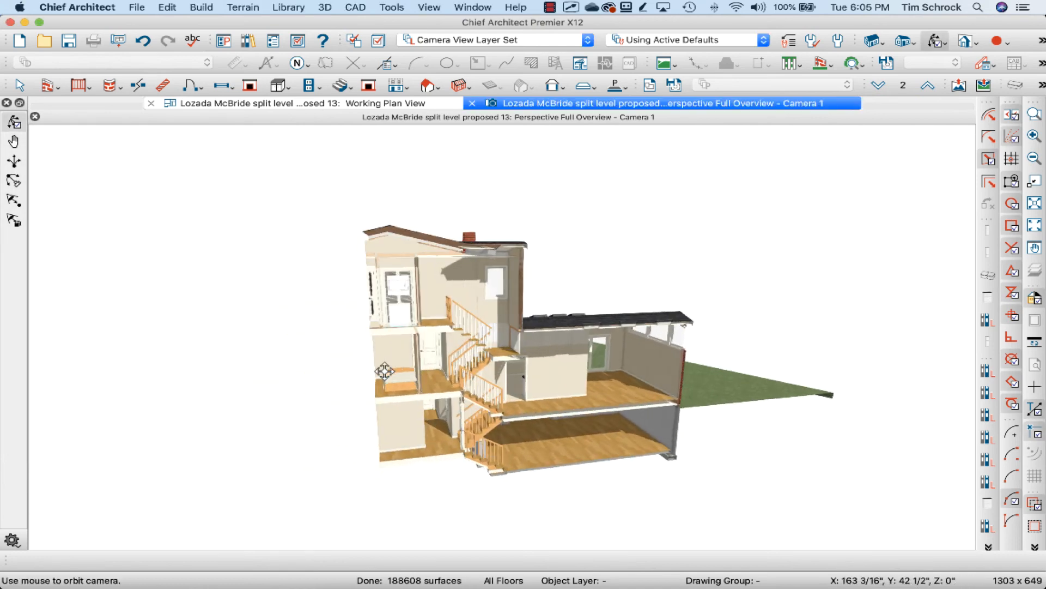
{"action": "left_click_drag", "start_coordinate": [384, 371], "coordinate": [486, 380]}
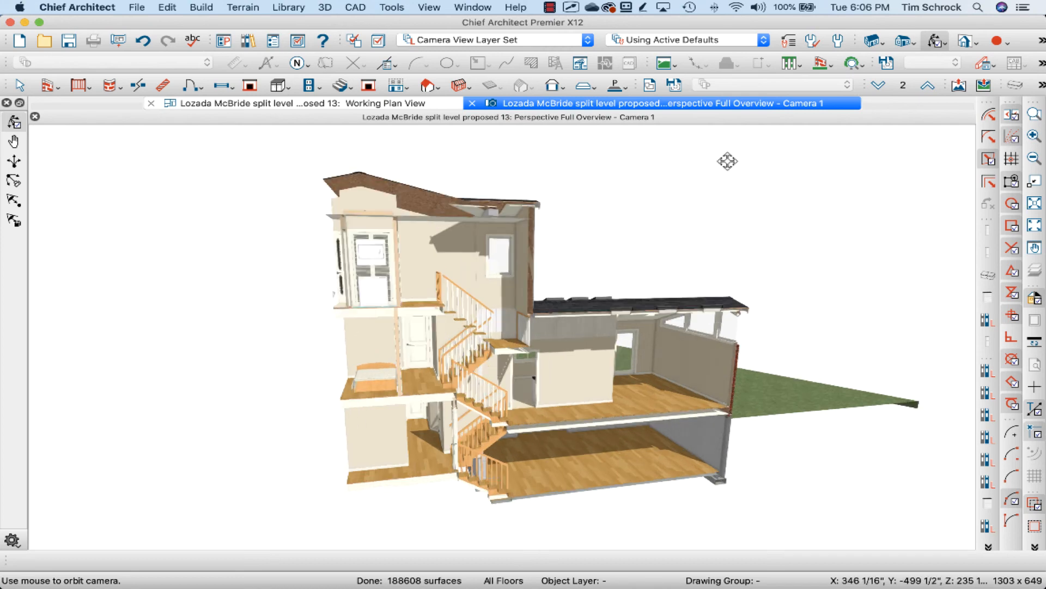
{"action": "left_click", "coordinate": [965, 40]}
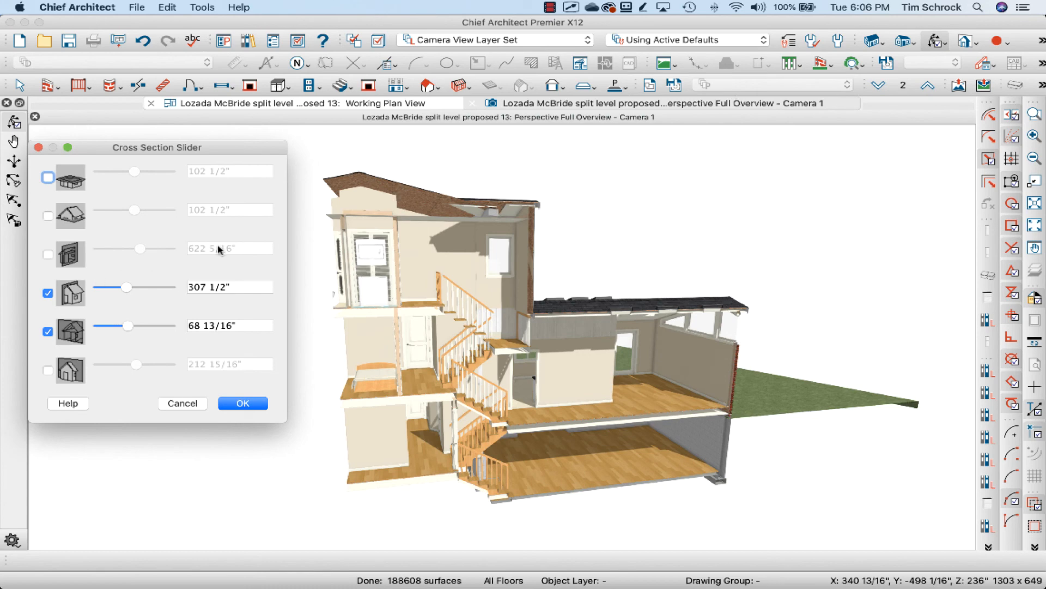
- Turn off the first section cut and return to the third-floor plan view
{"action": "left_click", "coordinate": [47, 293]}
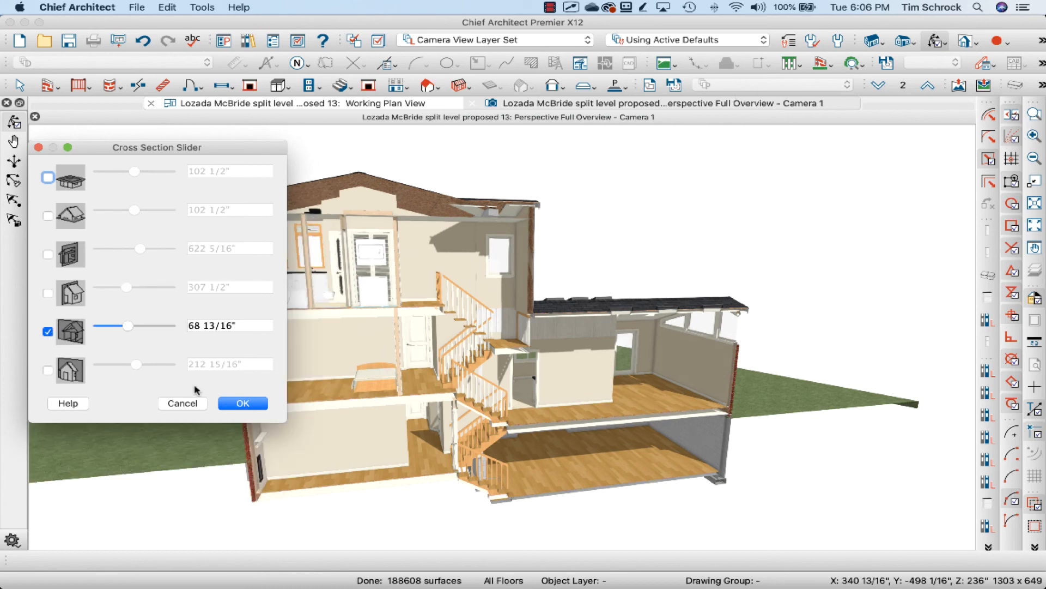
{"action": "left_click", "coordinate": [242, 403]}
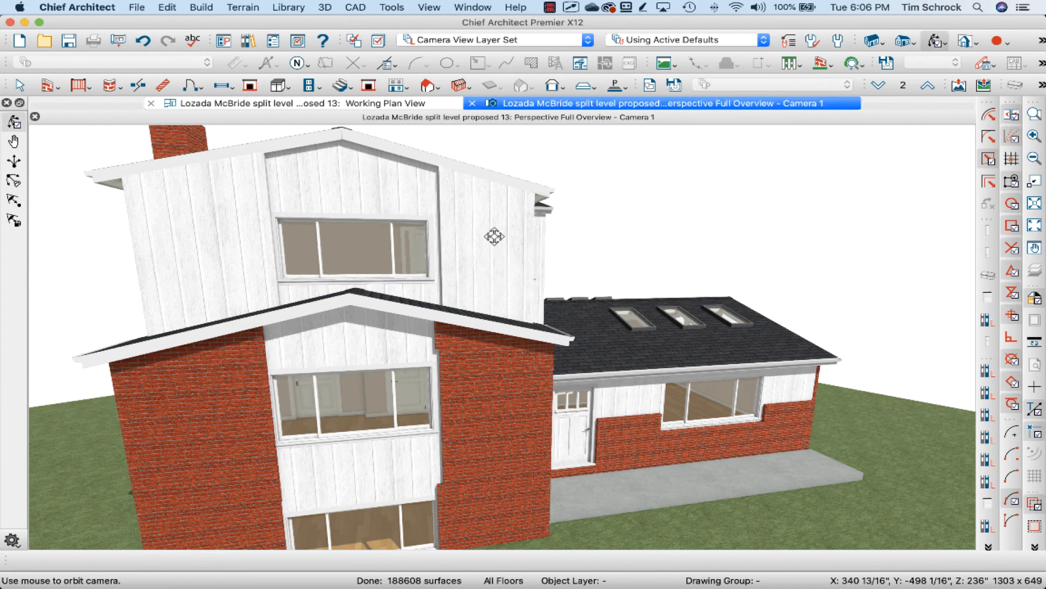
{"action": "left_click", "coordinate": [287, 103]}
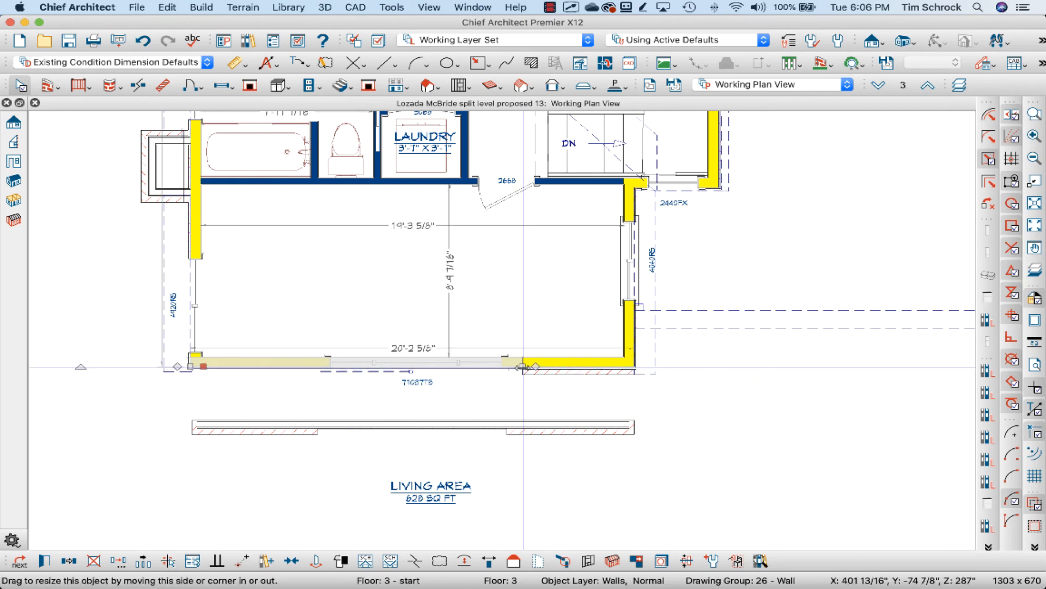
- Set the empty third-floor room's Room Type to Office in Room Specification
{"action": "left_click_drag", "start_coordinate": [525, 367], "coordinate": [621, 361]}
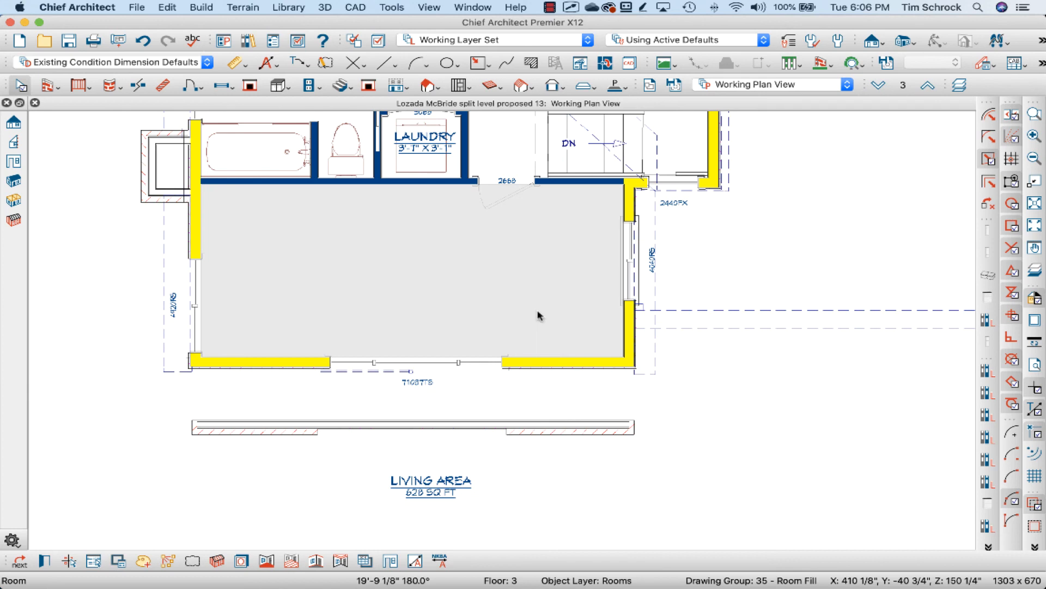
{"action": "double_click", "coordinate": [539, 315]}
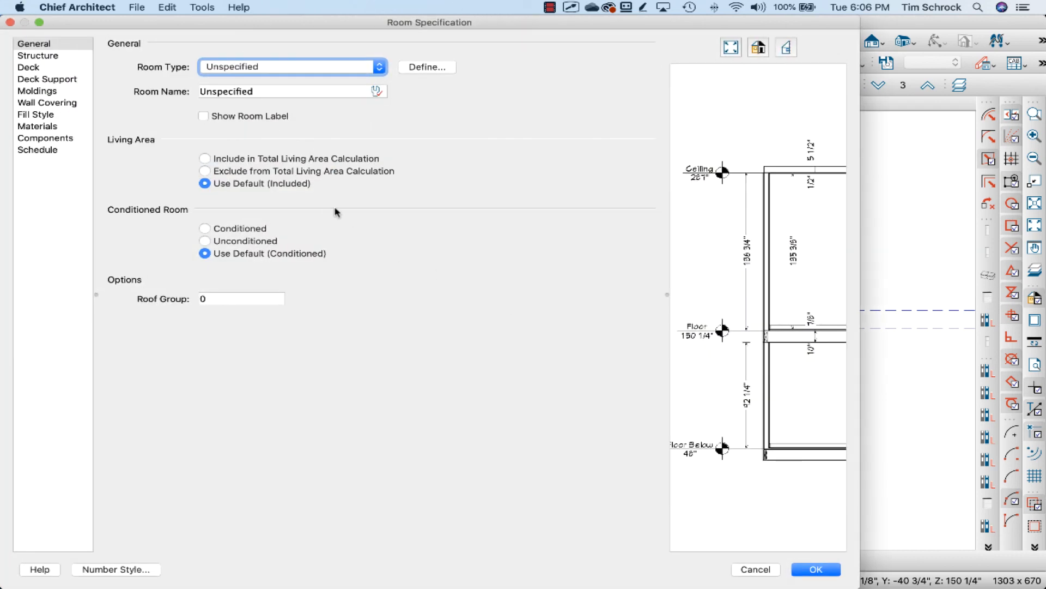
{"action": "left_click", "coordinate": [815, 569]}
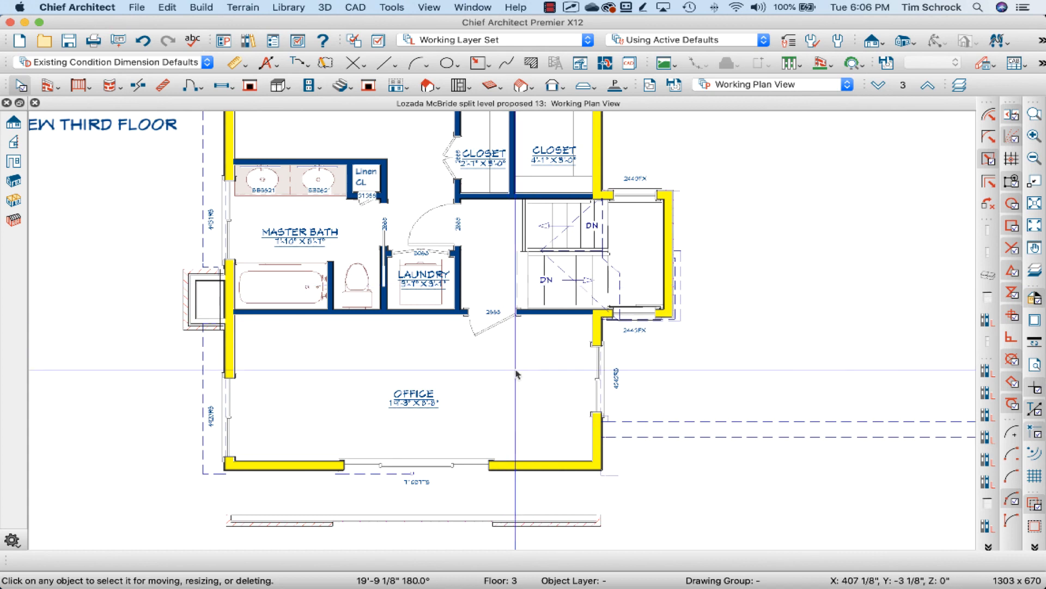
{"action": "mouse_move", "coordinate": [519, 373]}
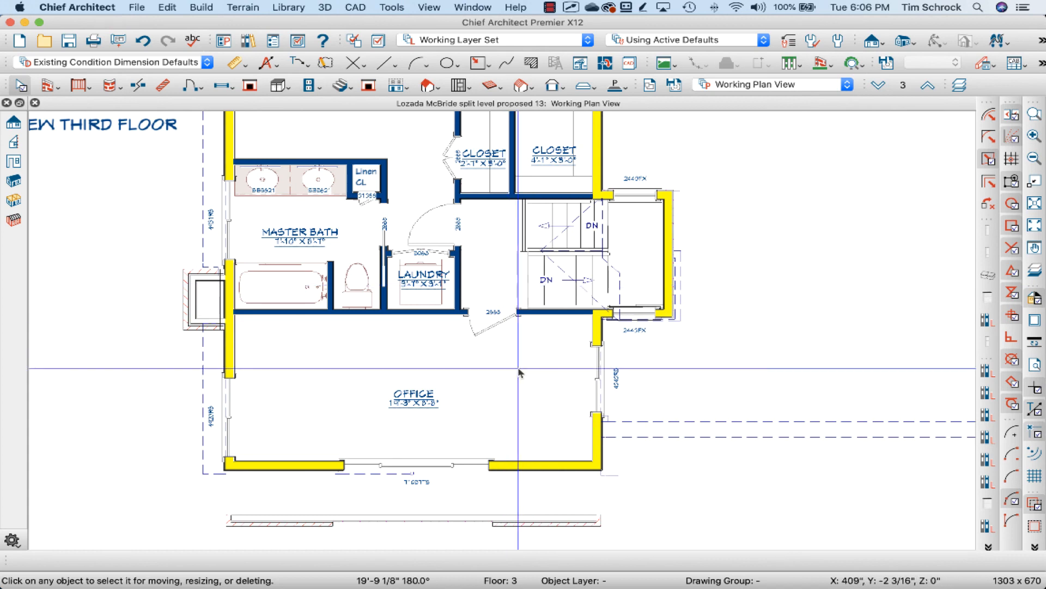